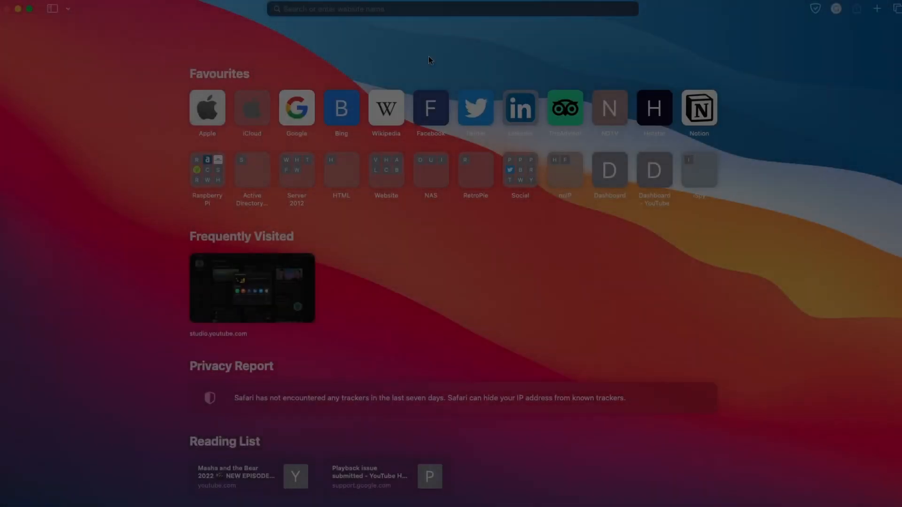
Search Google for 'docker for mac' and open the Install Docker Desktop on Mac result
text(docker)
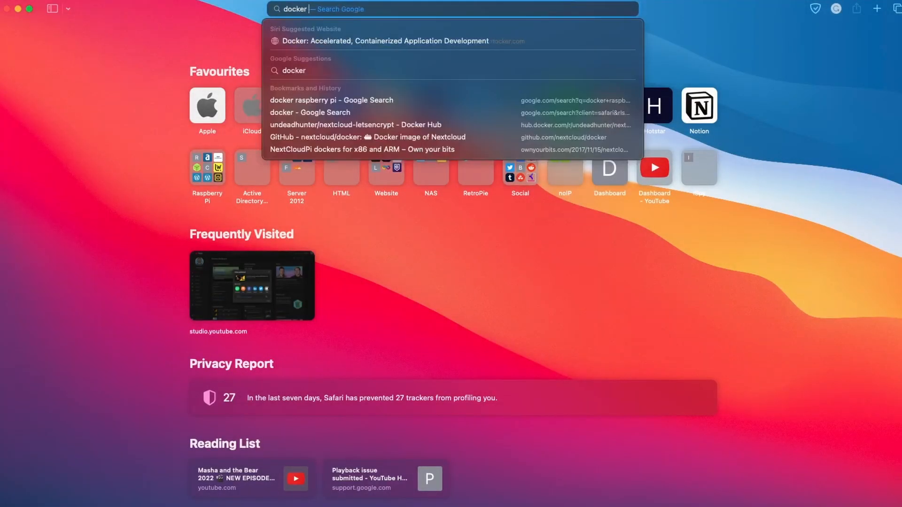
text(for mac)
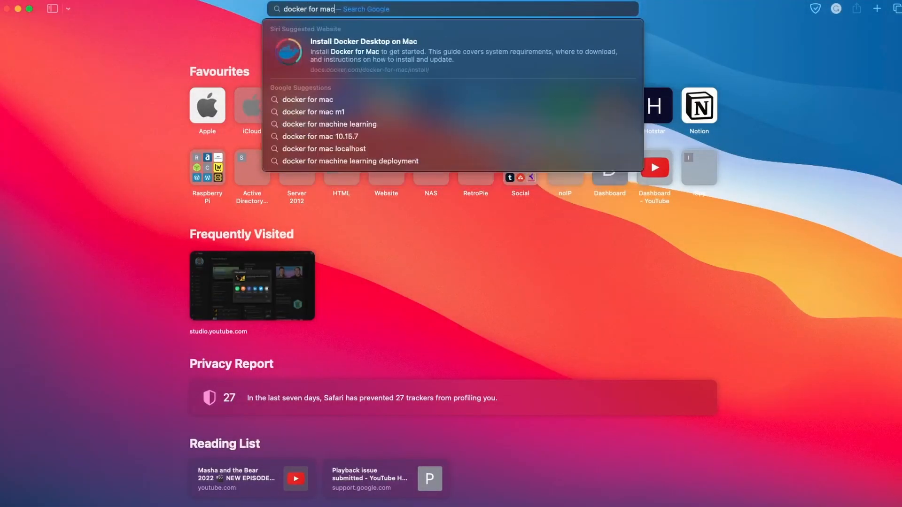
key(Return)
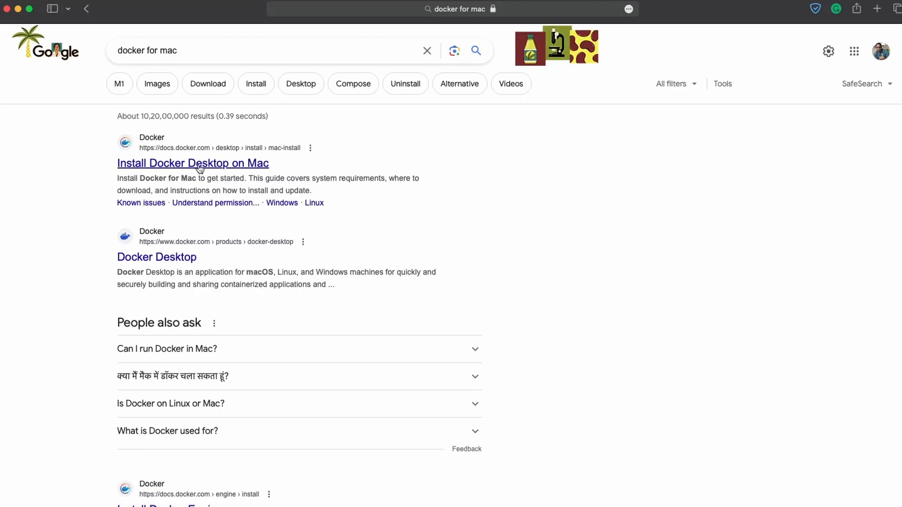
click(192, 163)
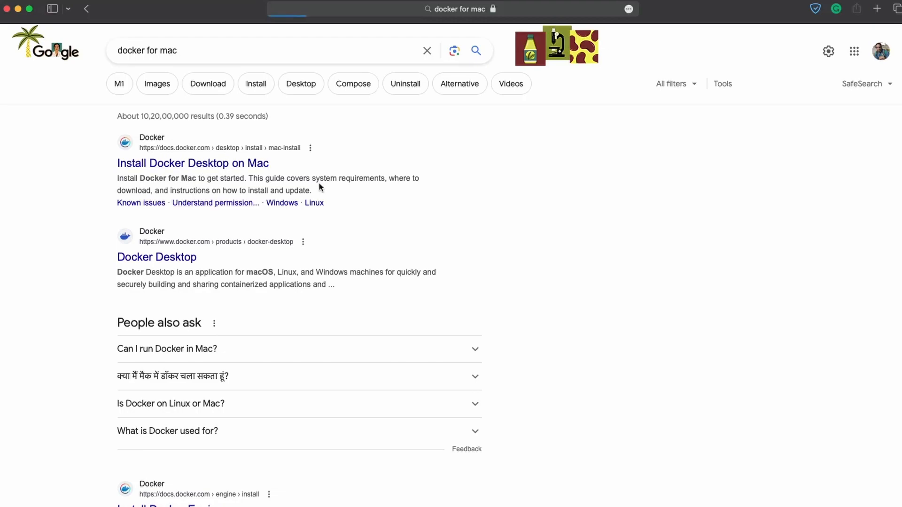
Download Docker.dmg for Apple silicon, allowing downloads from docs.docker.com, and view the download
click(192, 163)
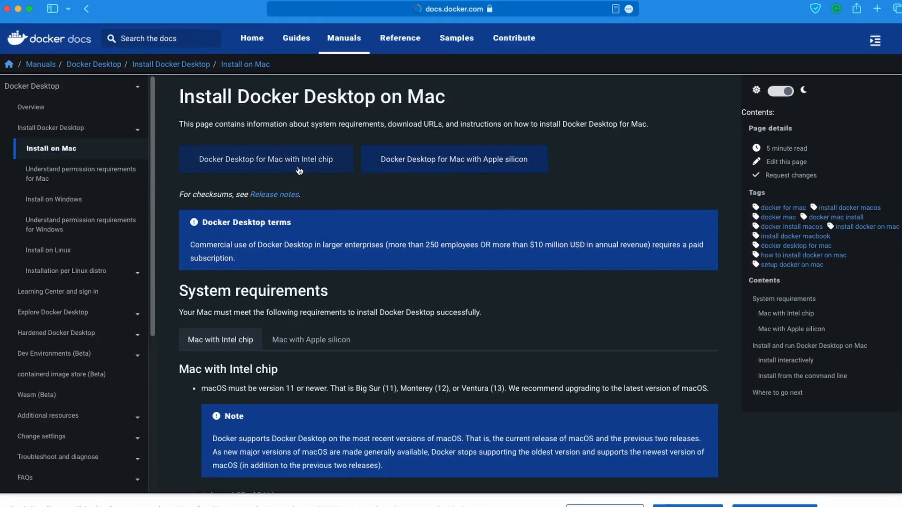
mouse_move(485, 174)
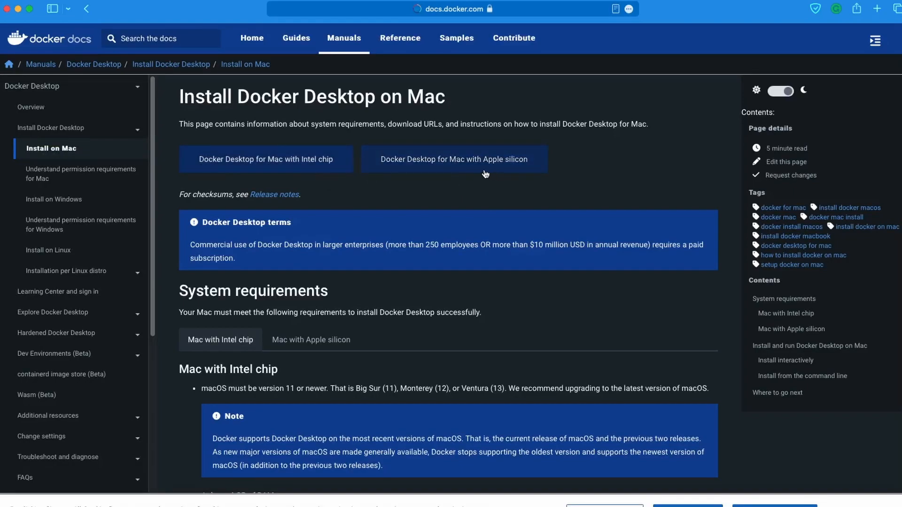
mouse_move(478, 168)
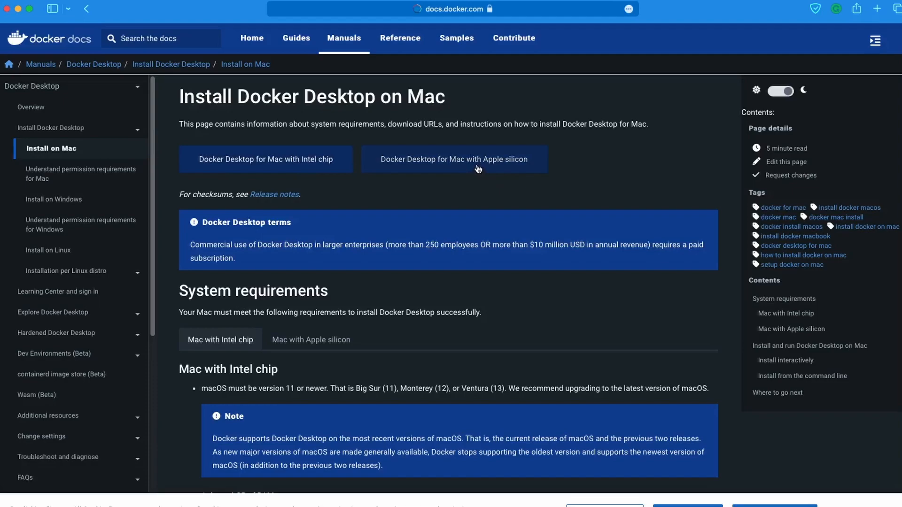
click(454, 160)
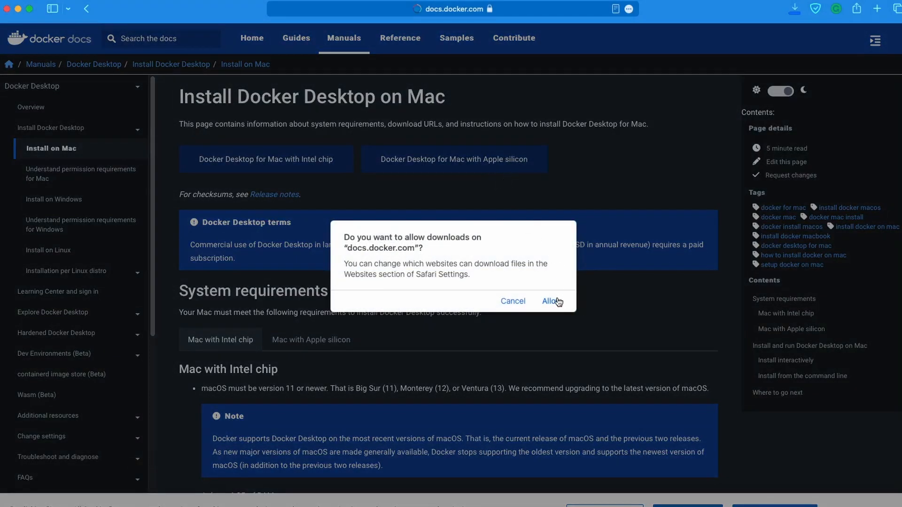
click(550, 301)
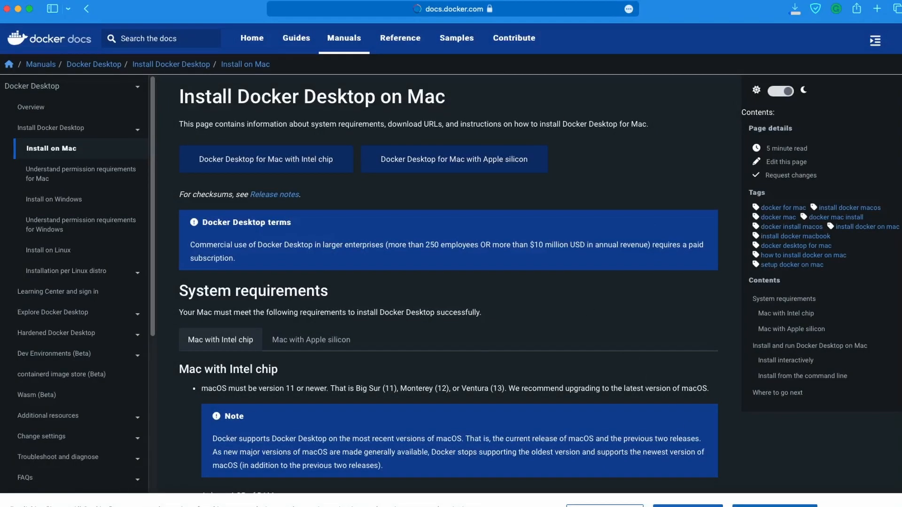
click(795, 9)
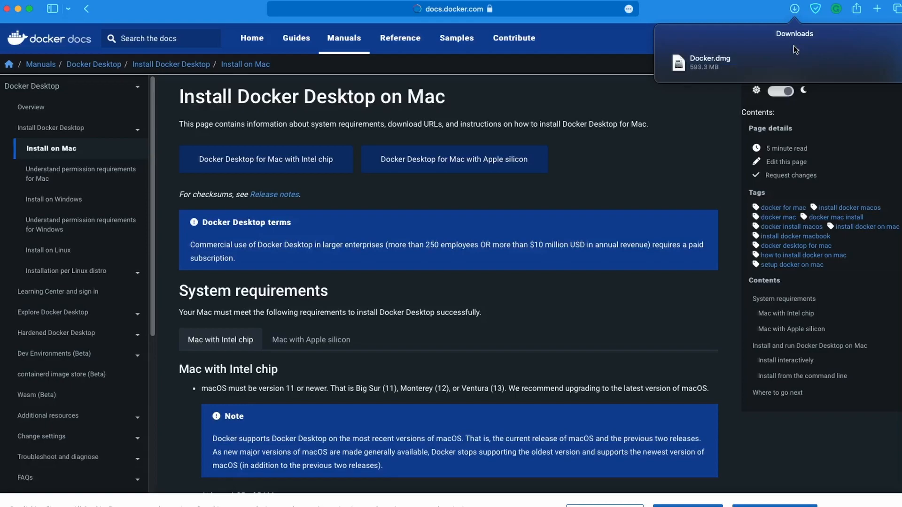
mouse_move(720, 62)
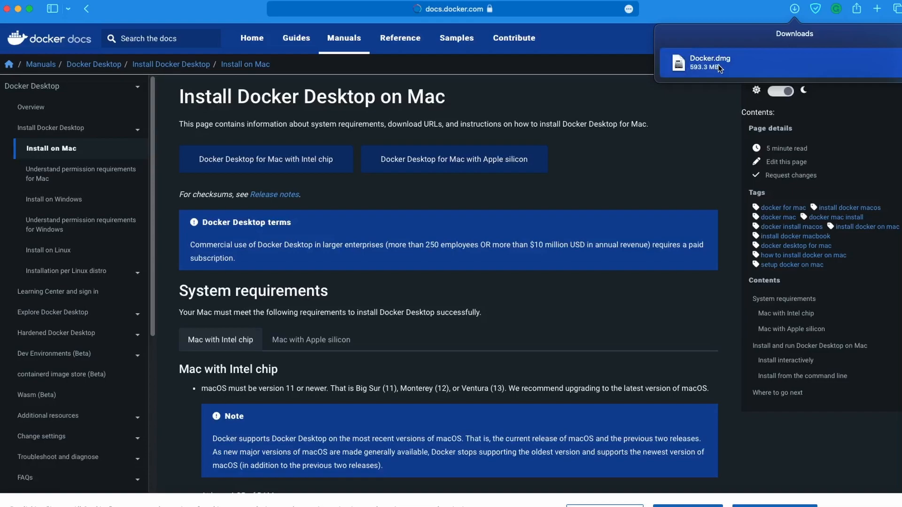
mouse_move(731, 93)
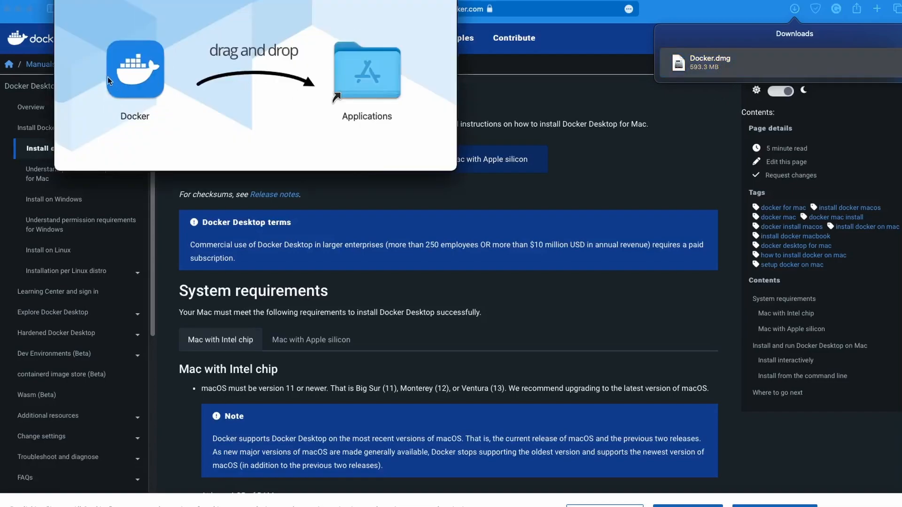
Drag the Docker app from Docker.dmg into the Applications folder
click(135, 70)
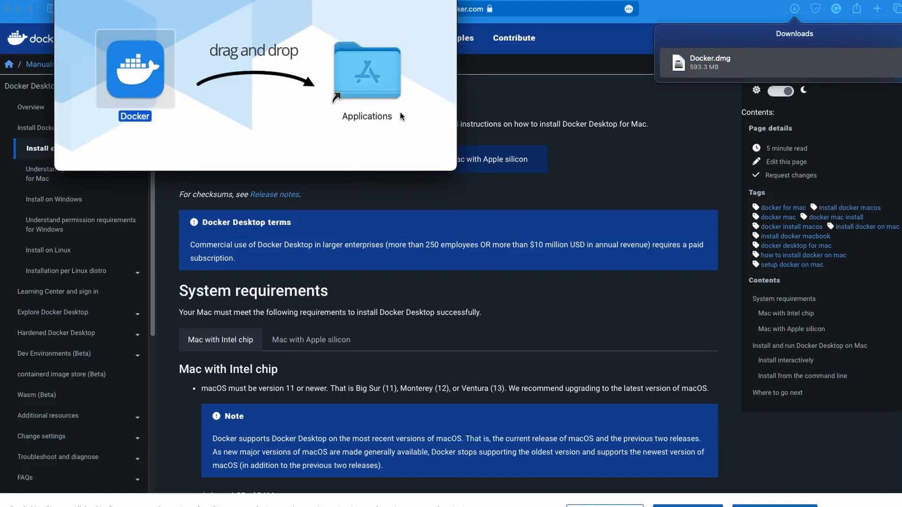
drag(135, 70, 367, 70)
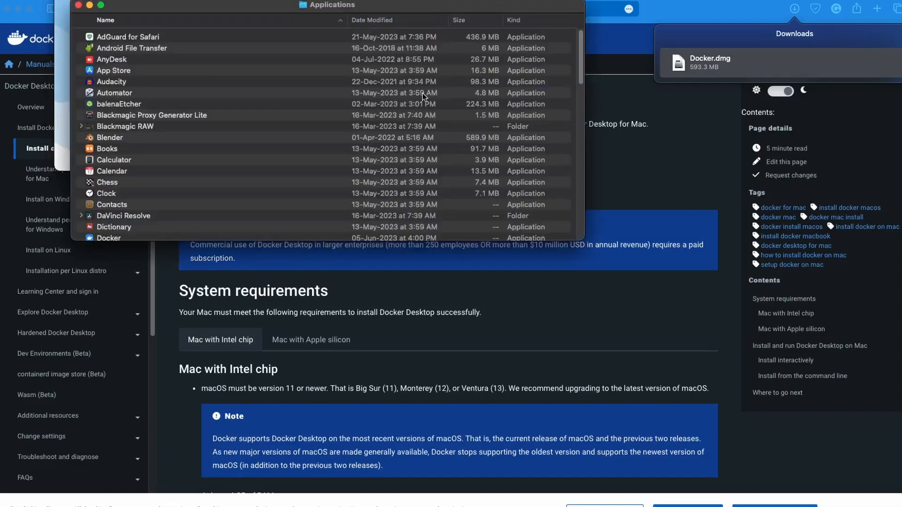
mouse_move(128, 36)
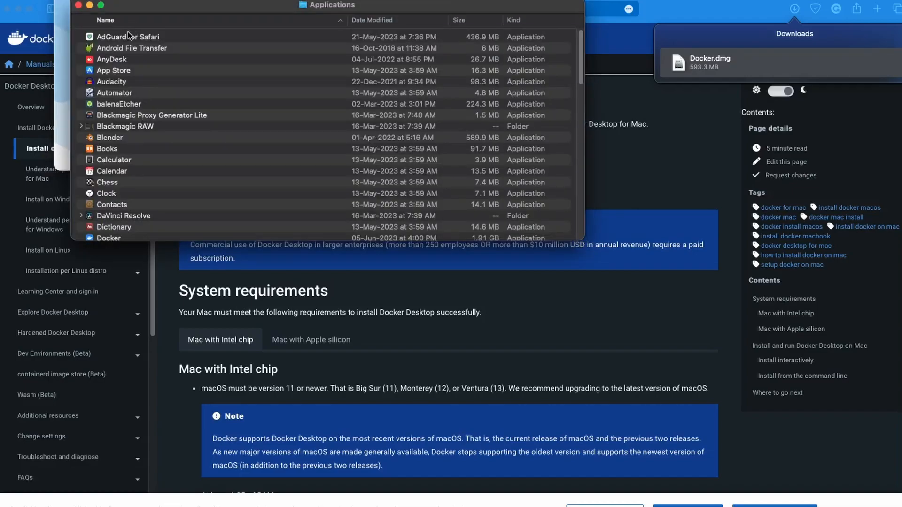
mouse_move(135, 130)
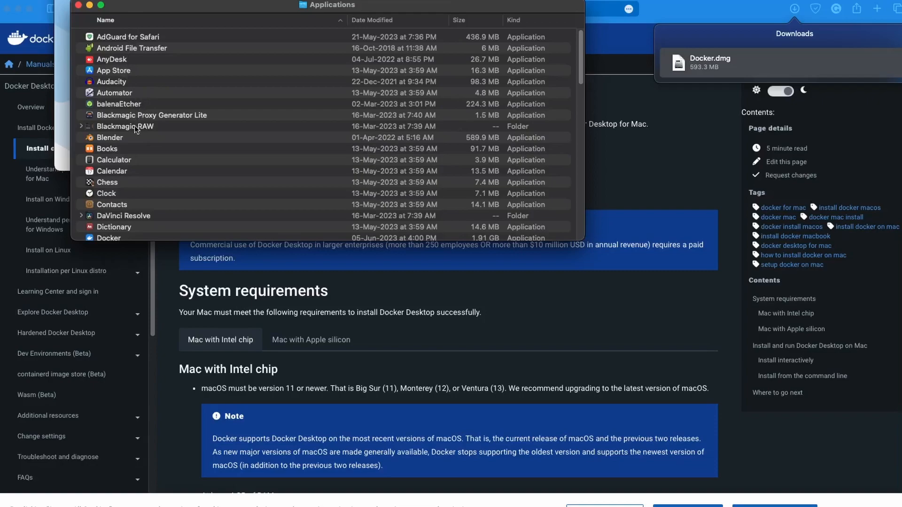
Launch Docker from Applications and accept the downloaded-from-internet warning
click(109, 238)
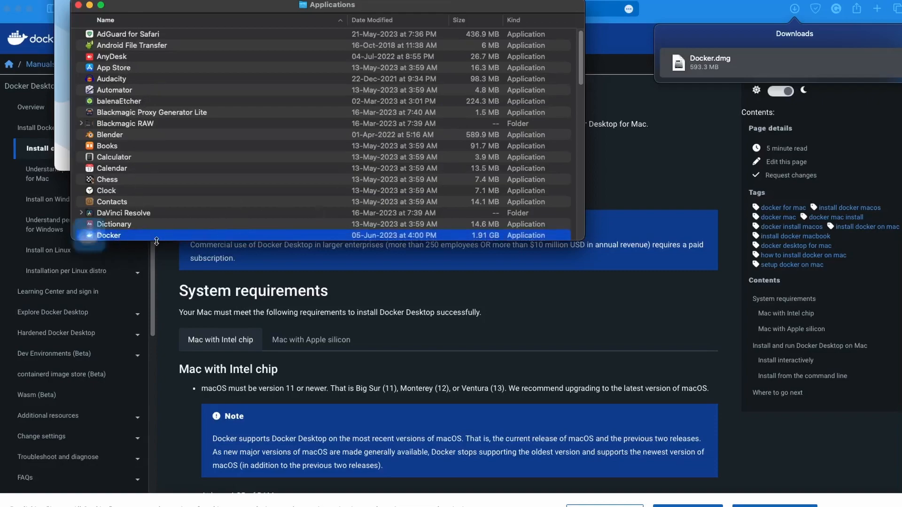
scroll(down, 3)
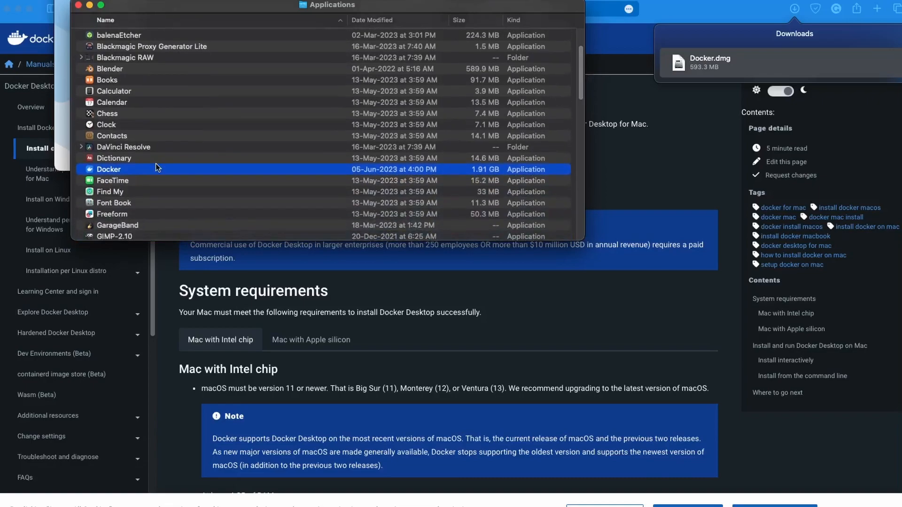
double_click(108, 169)
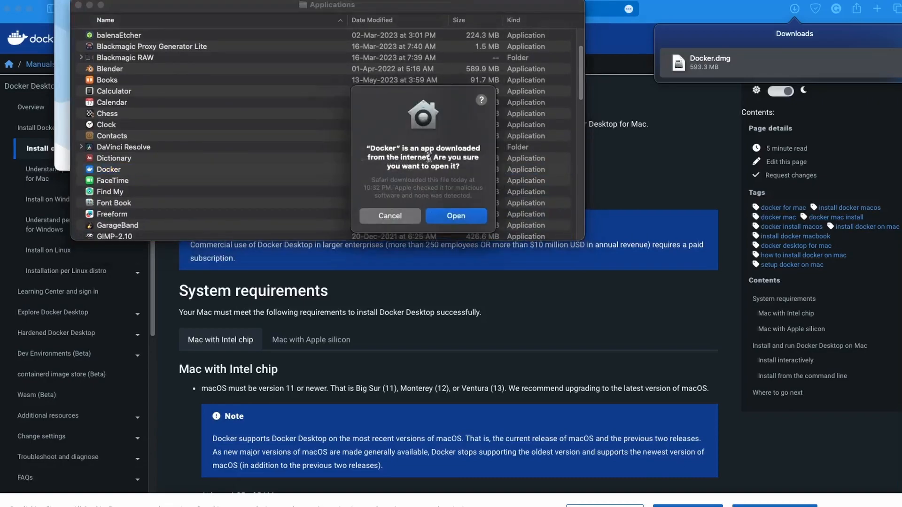
mouse_move(455, 215)
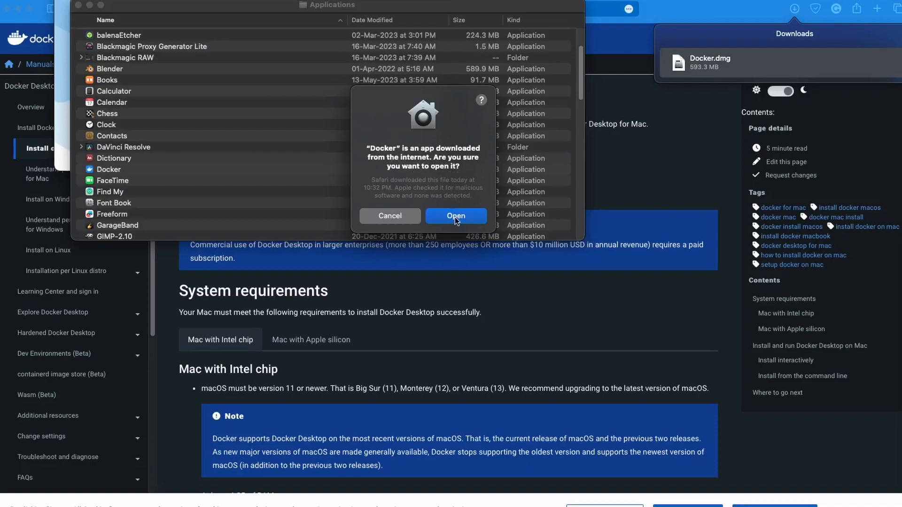
click(455, 216)
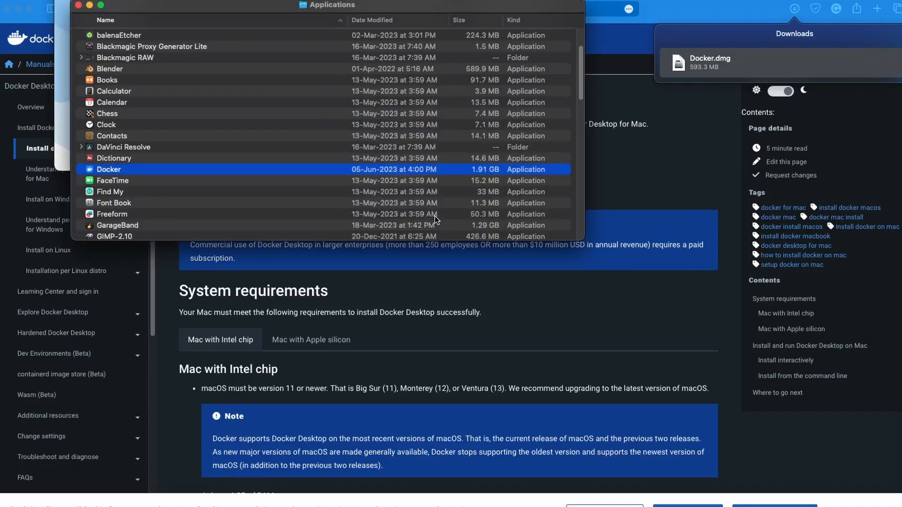
Finish Docker Desktop setup with recommended settings and approve privileged configuration access
double_click(108, 169)
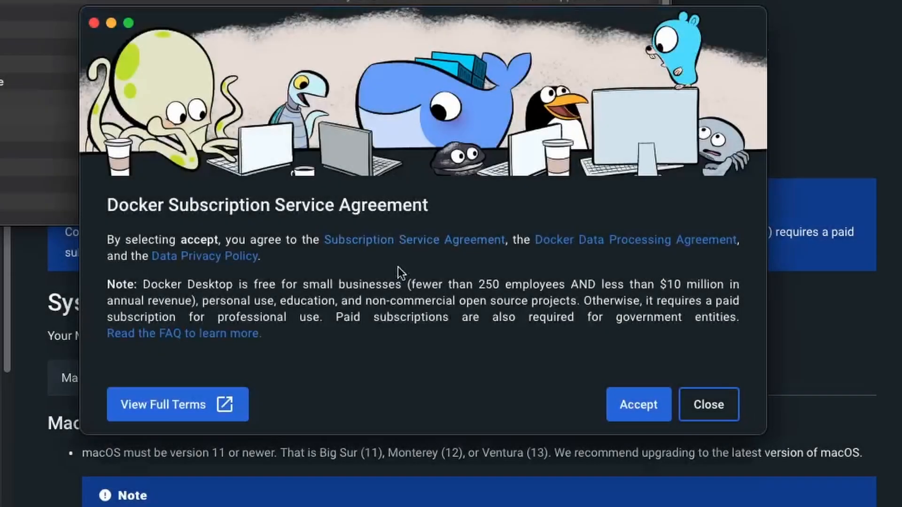
mouse_move(506, 338)
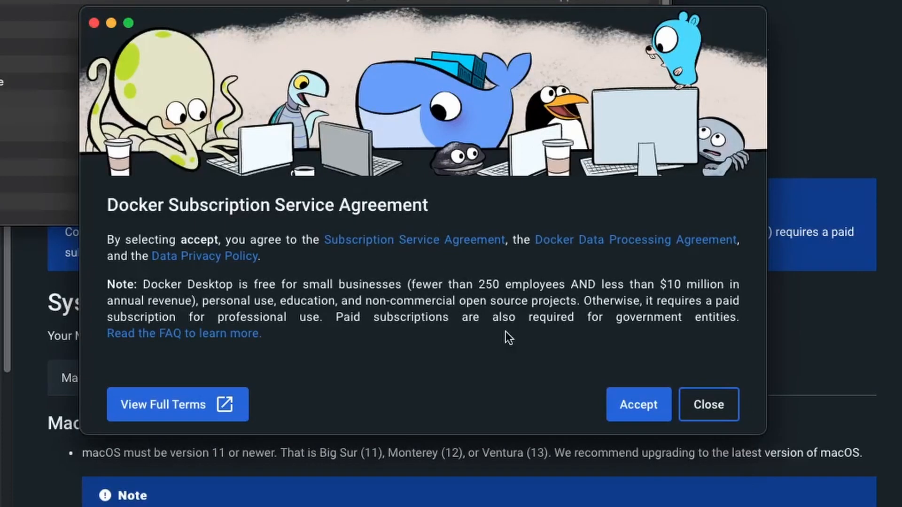
mouse_move(626, 381)
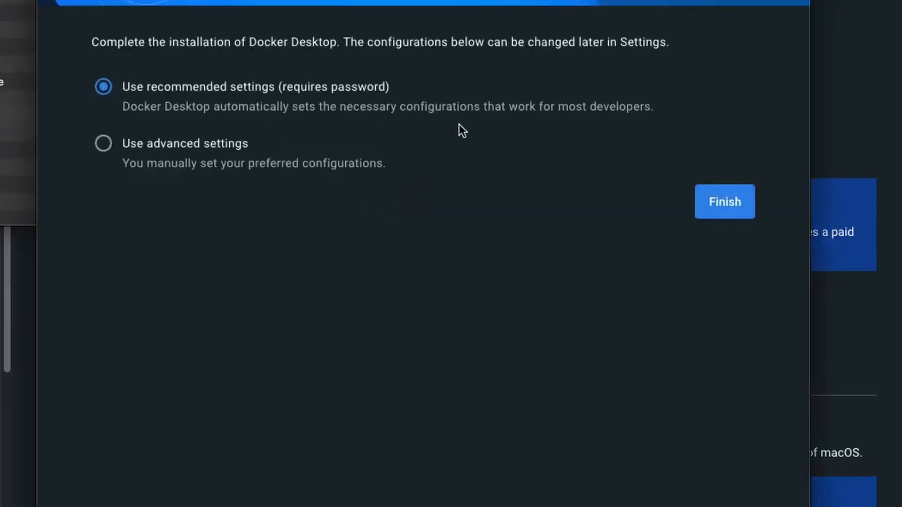
mouse_move(738, 214)
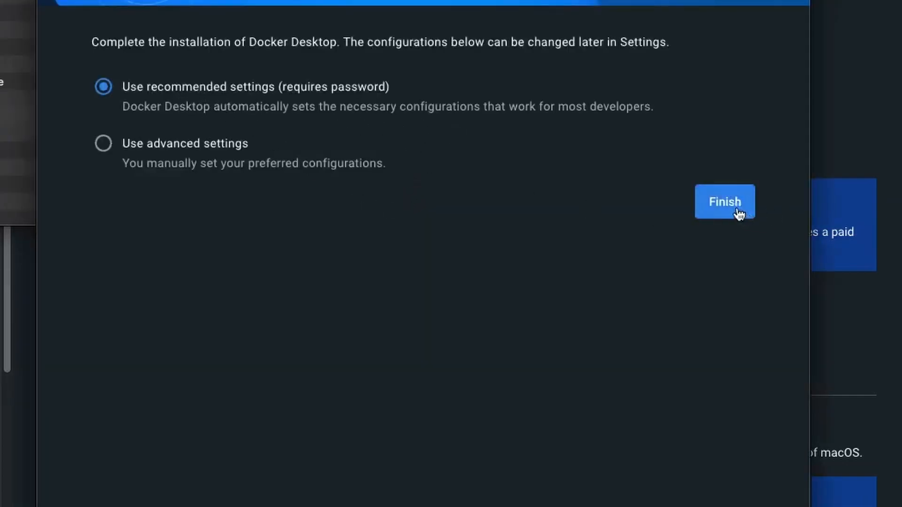
click(725, 202)
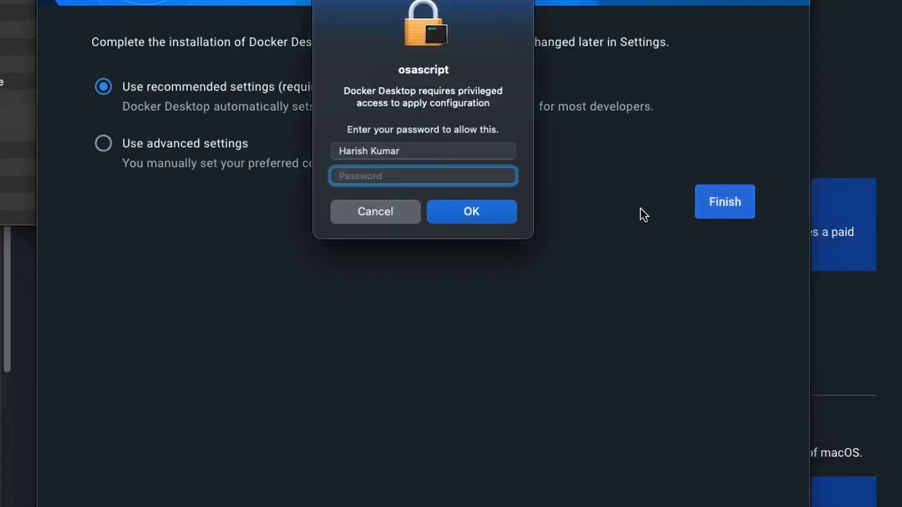
click(470, 211)
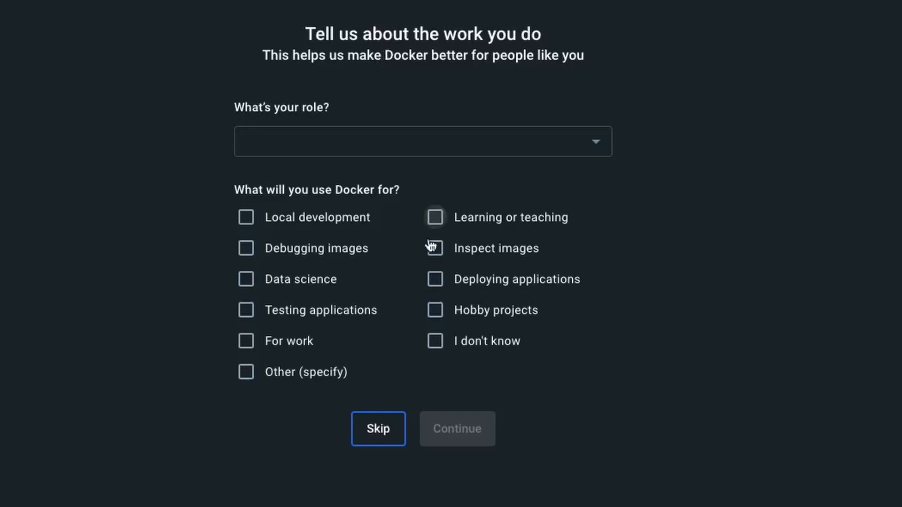
mouse_move(448, 321)
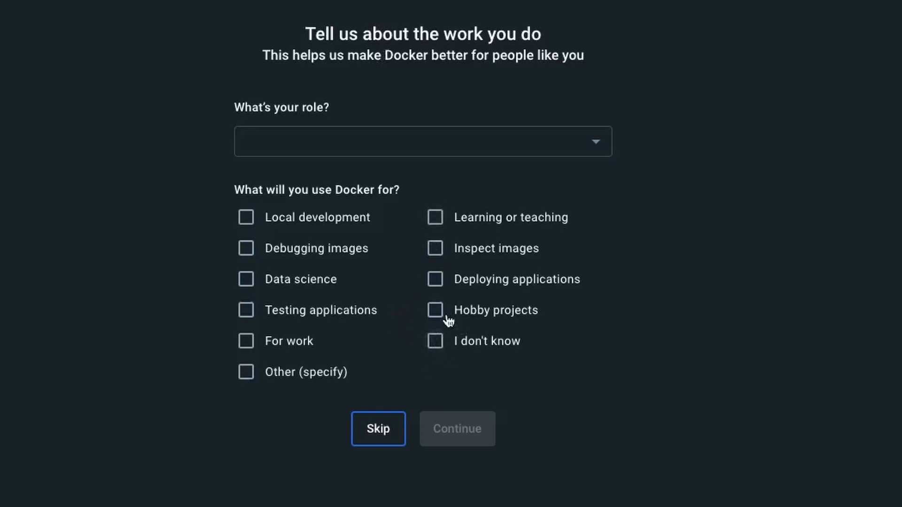
Tick Hobby projects and pick System administrator as the survey role
click(435, 310)
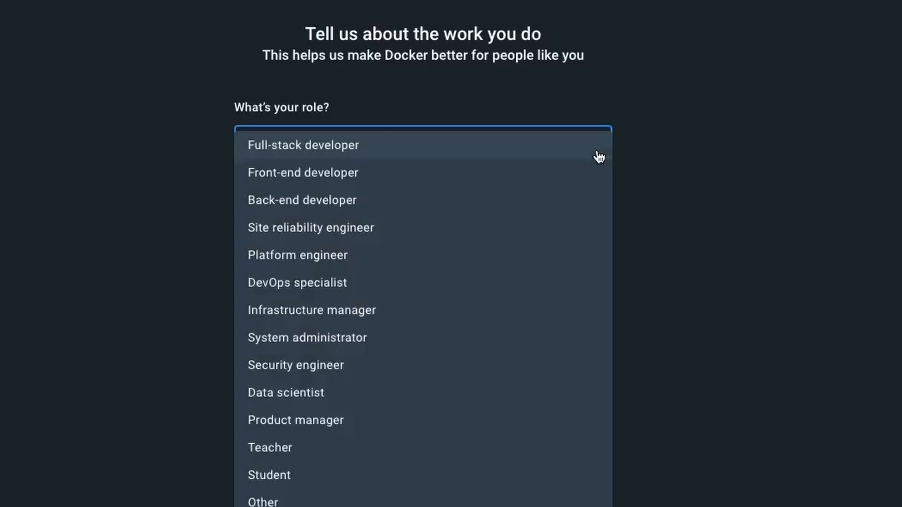
mouse_move(352, 107)
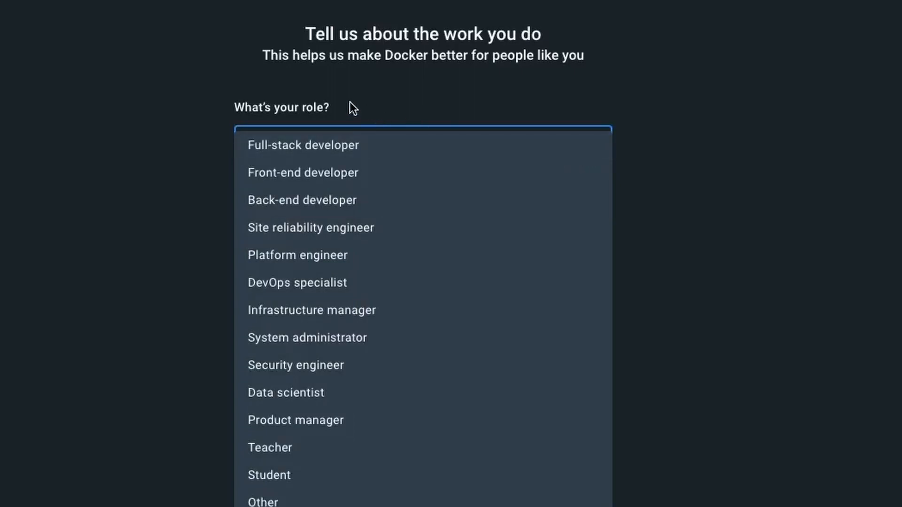
mouse_move(366, 156)
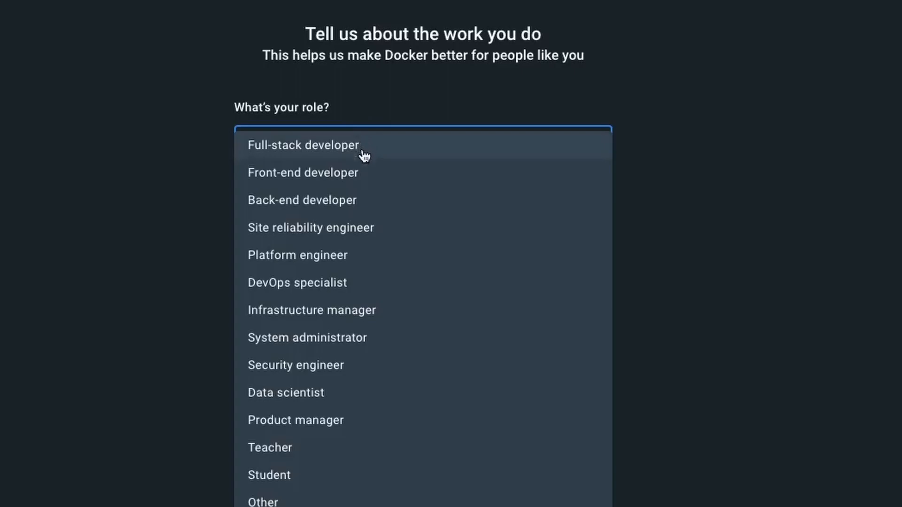
mouse_move(377, 338)
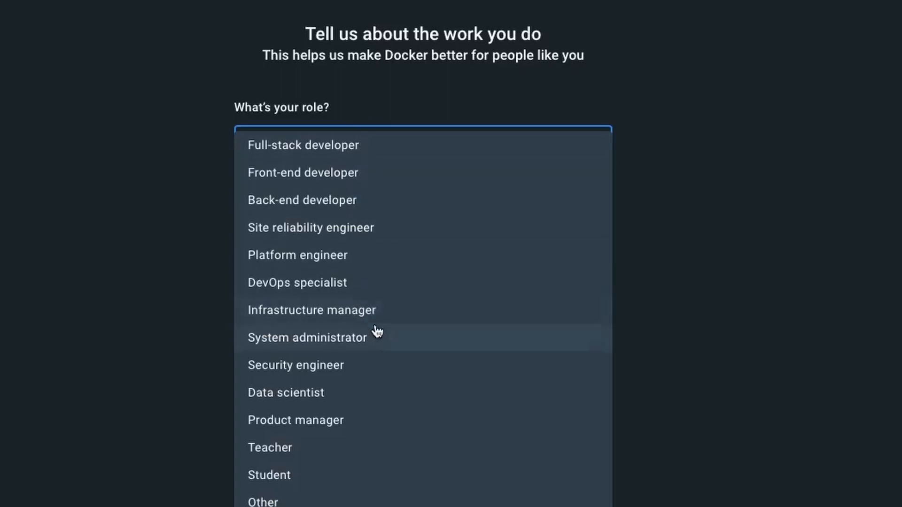
click(306, 337)
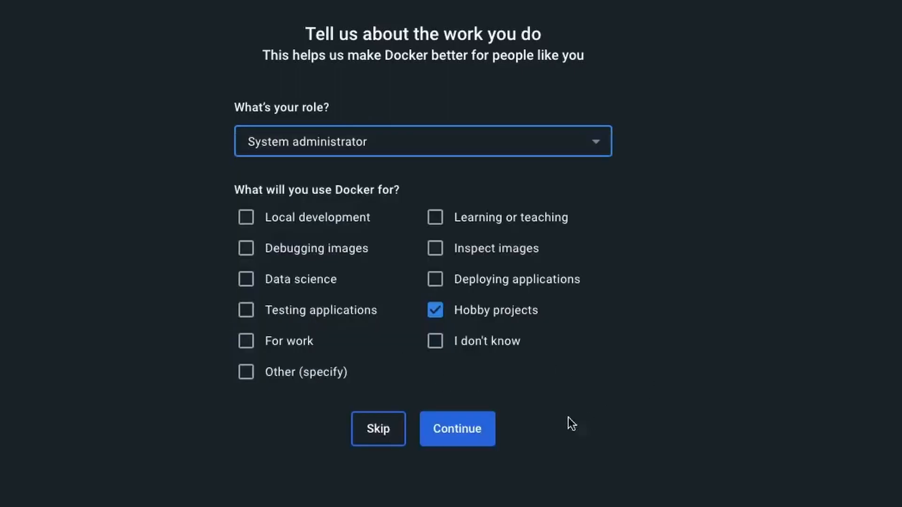
Continue past the survey to the empty Containers dashboard with hands-on guides
click(457, 429)
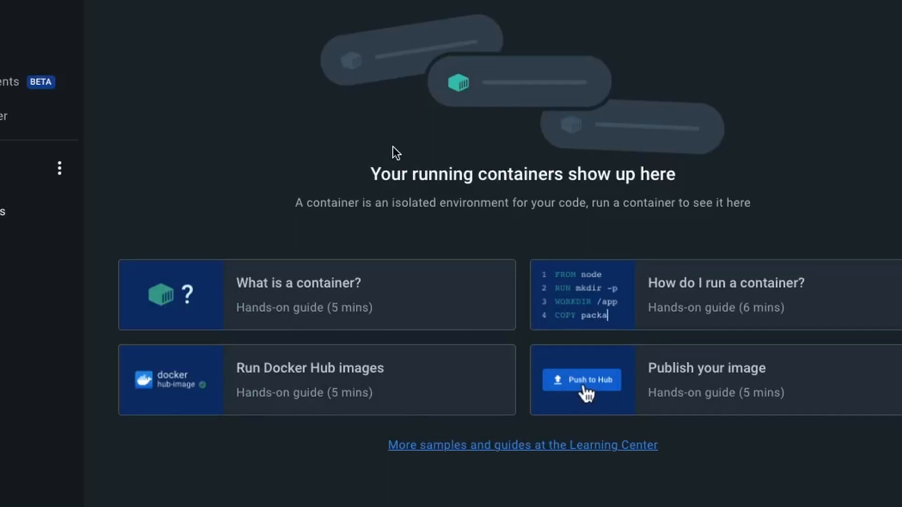
mouse_move(590, 118)
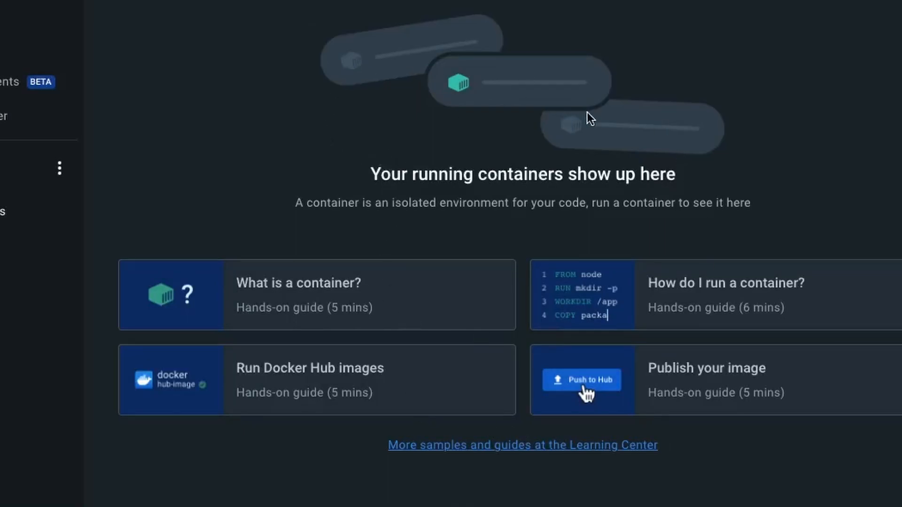
mouse_move(144, 156)
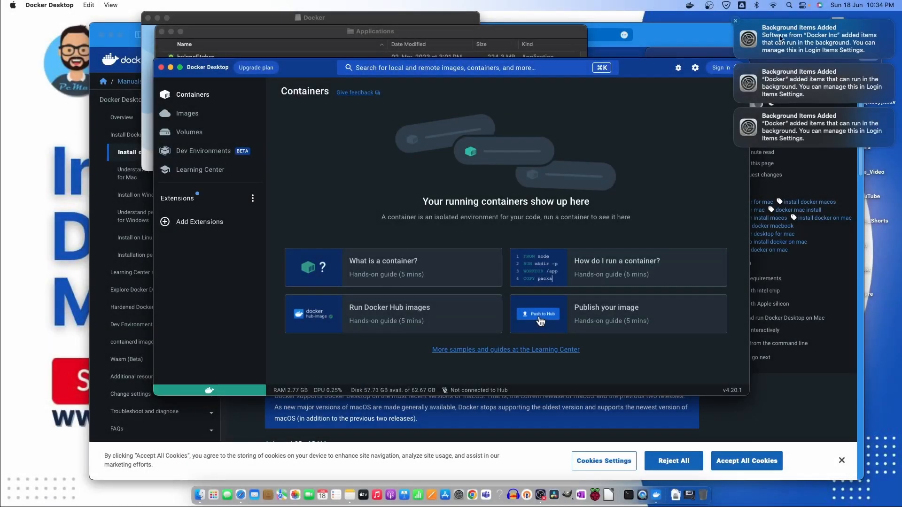
mouse_move(804, 47)
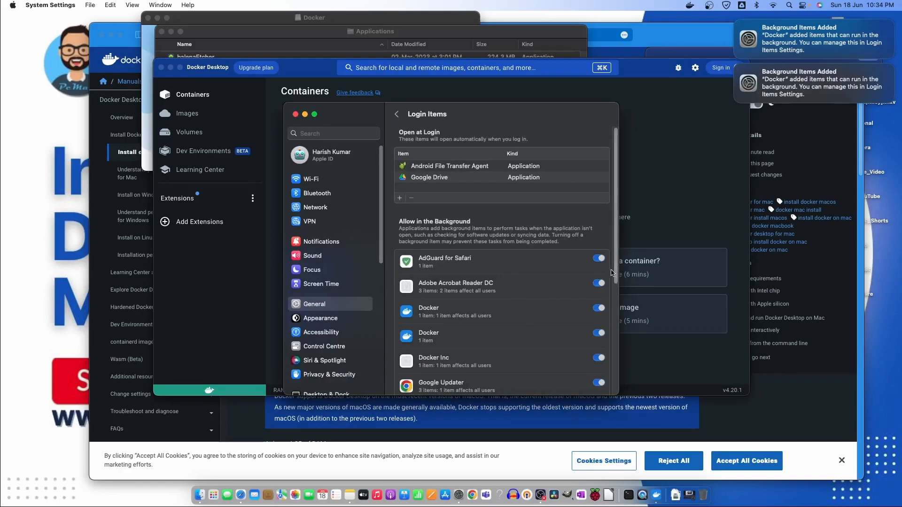
Scroll the Allow in the Background list past the Docker entries down to Zoom
scroll(down, 3)
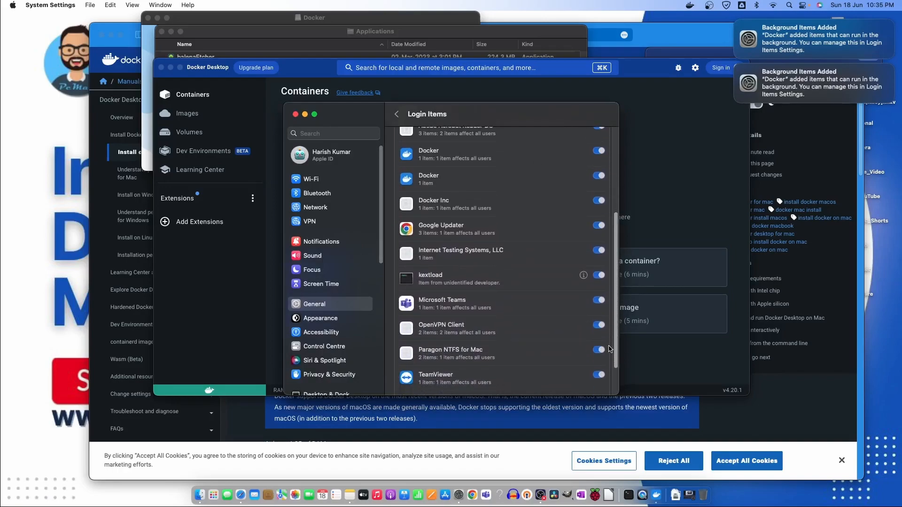
scroll(down, 3)
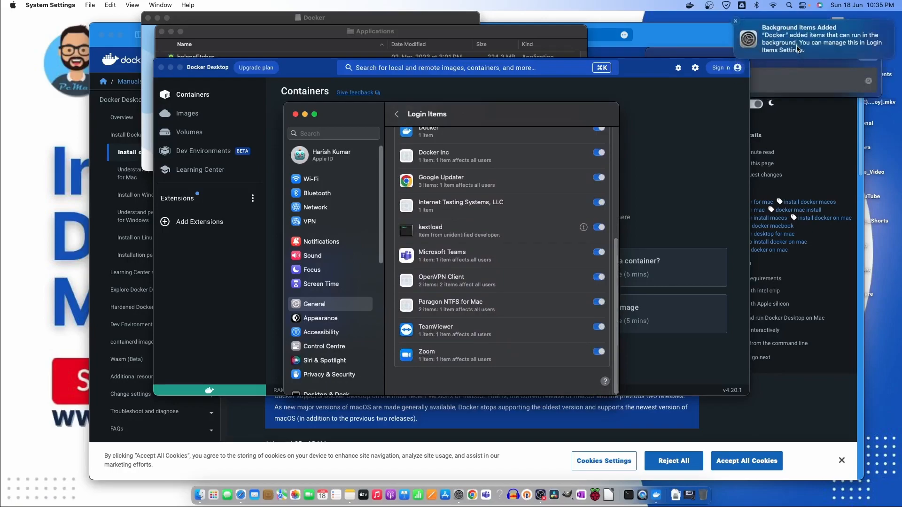
mouse_move(531, 249)
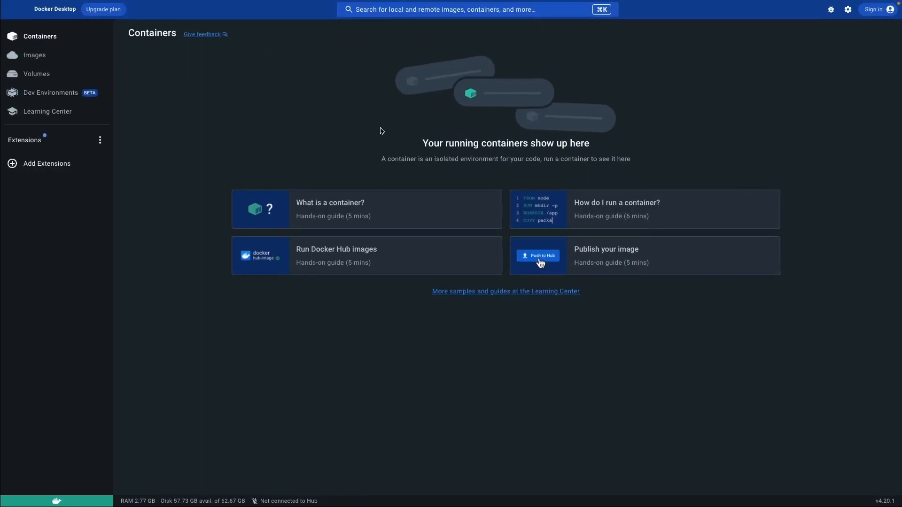
mouse_move(329, 215)
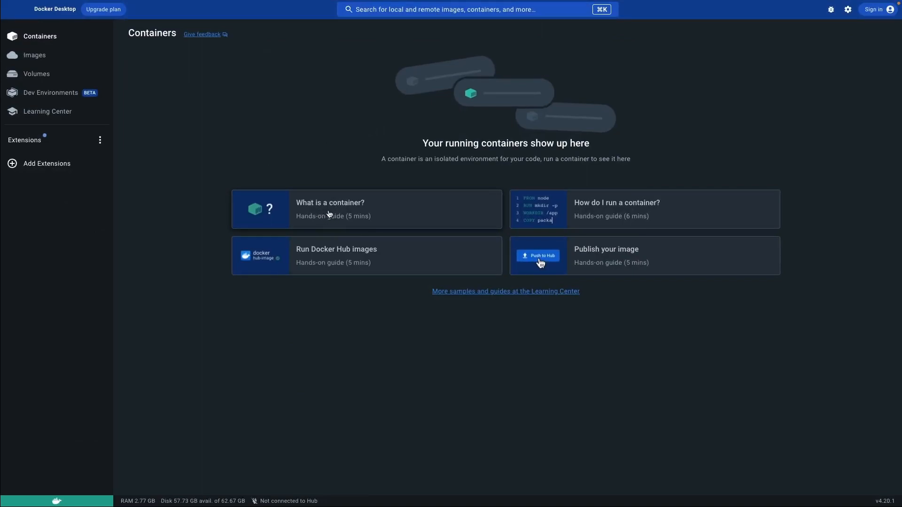
mouse_move(623, 216)
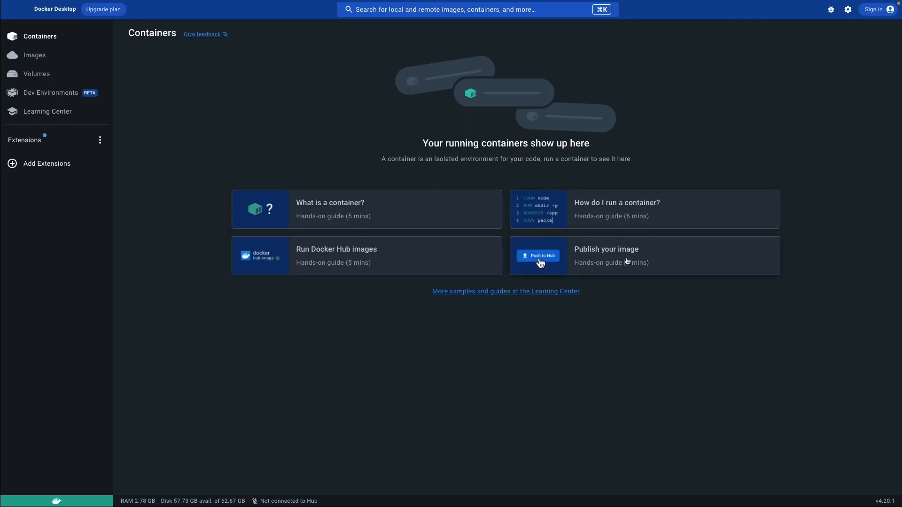
mouse_move(373, 264)
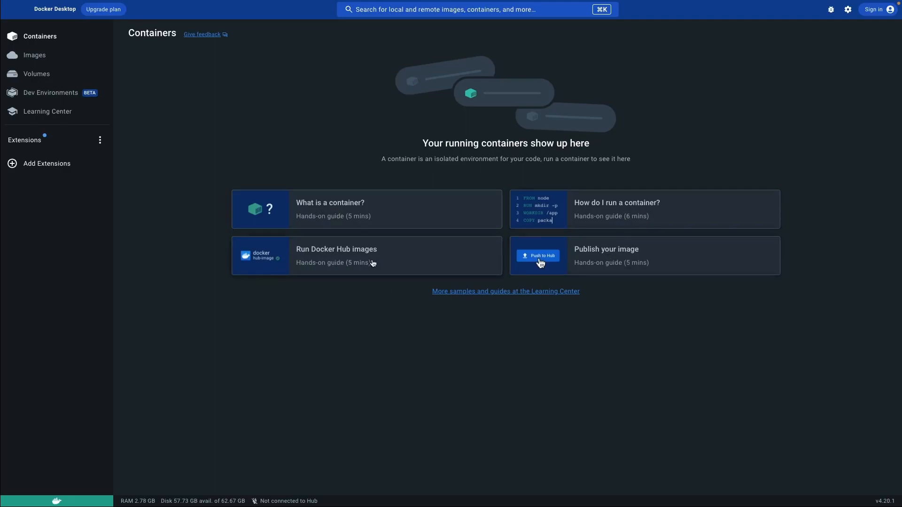
Step through the search, run and what's-next pages of the Run Docker Hub images guide
click(366, 255)
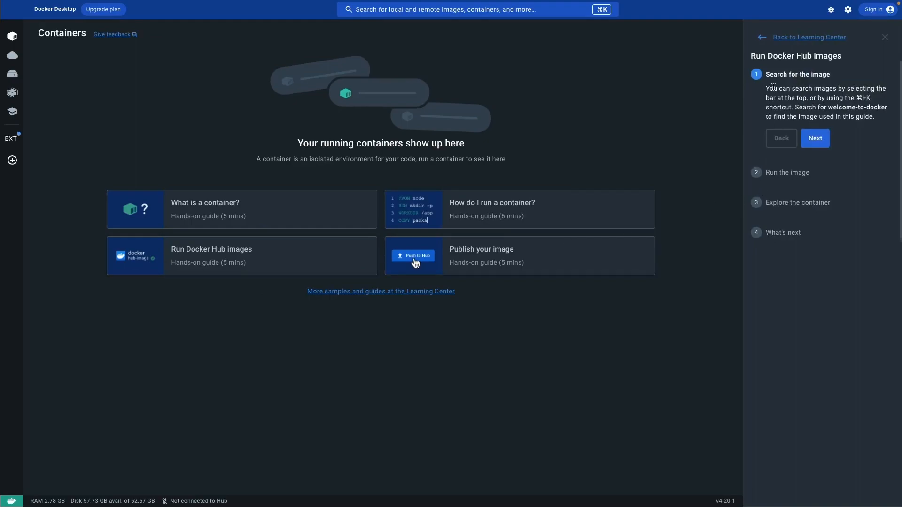
click(815, 138)
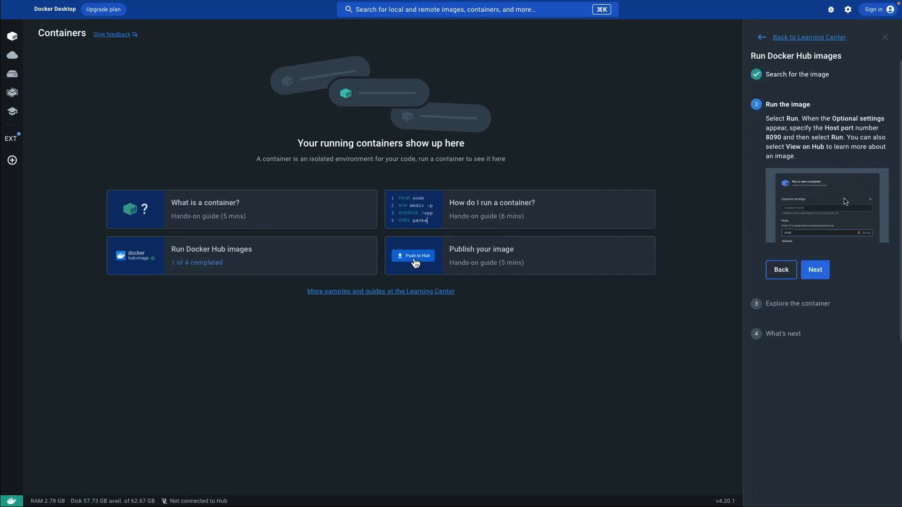
click(814, 270)
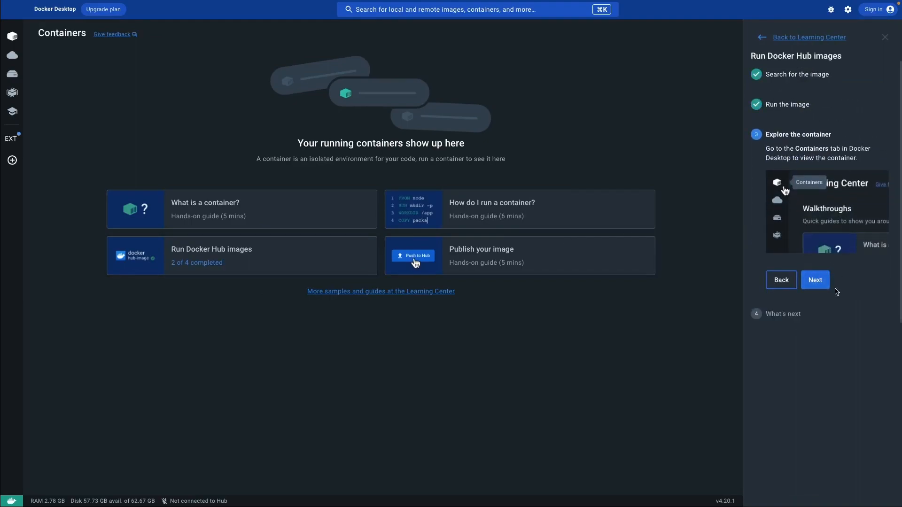
click(815, 280)
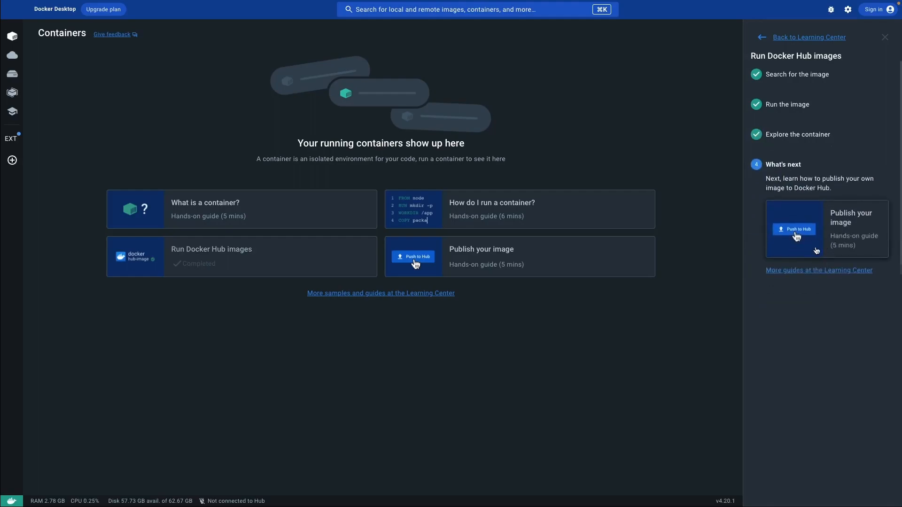
click(885, 37)
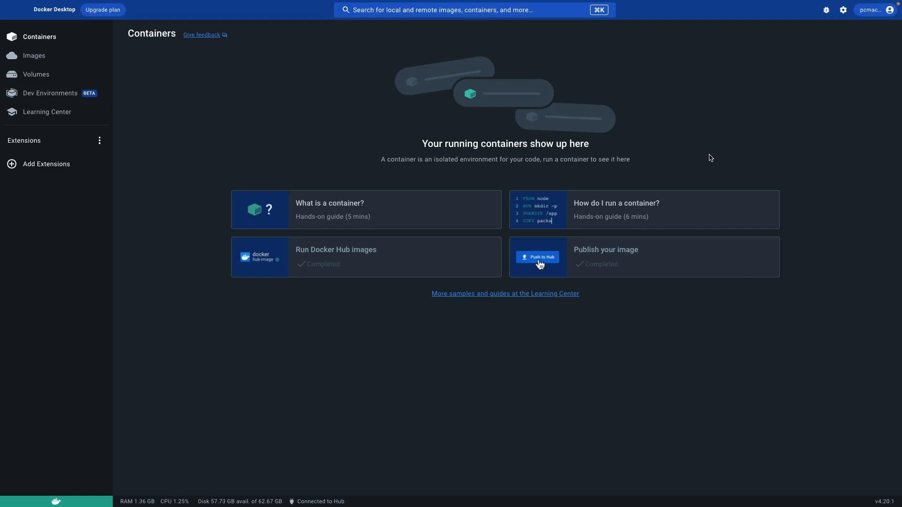
mouse_move(54, 50)
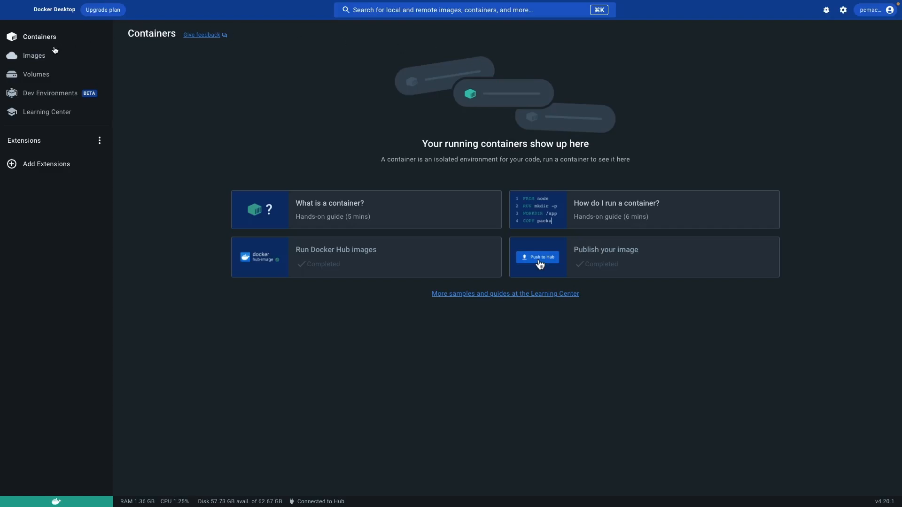
mouse_move(687, 124)
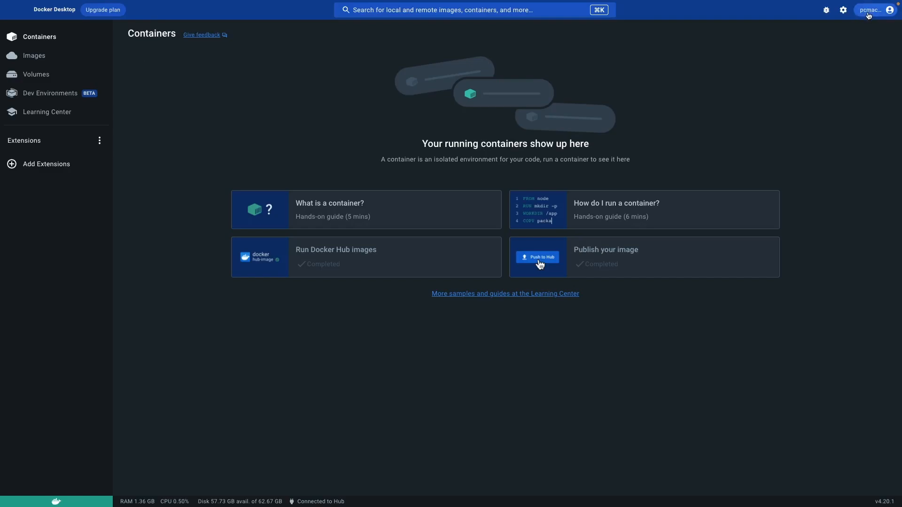
Open Docker Desktop Settings on the General section via the gear icon
click(843, 9)
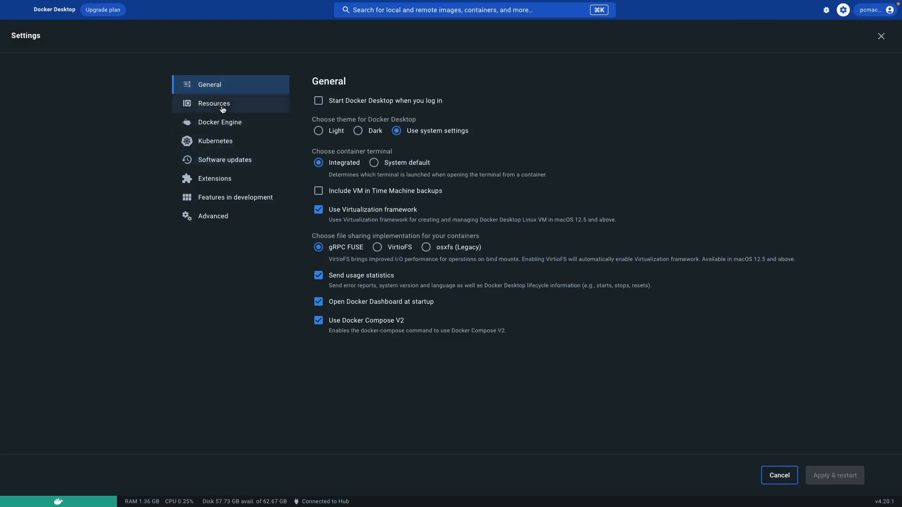
Review the advanced resource limits (4 CPUs, 4 GB memory), then close Settings
click(213, 103)
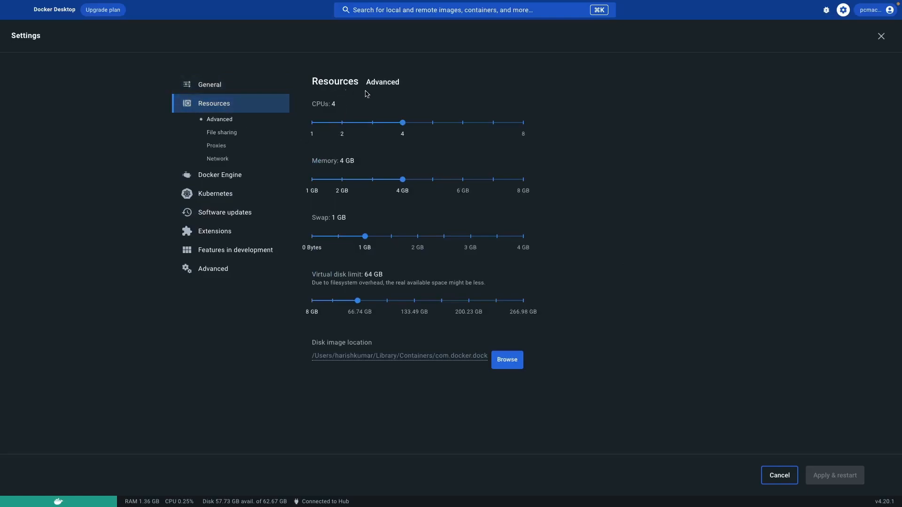
mouse_move(399, 150)
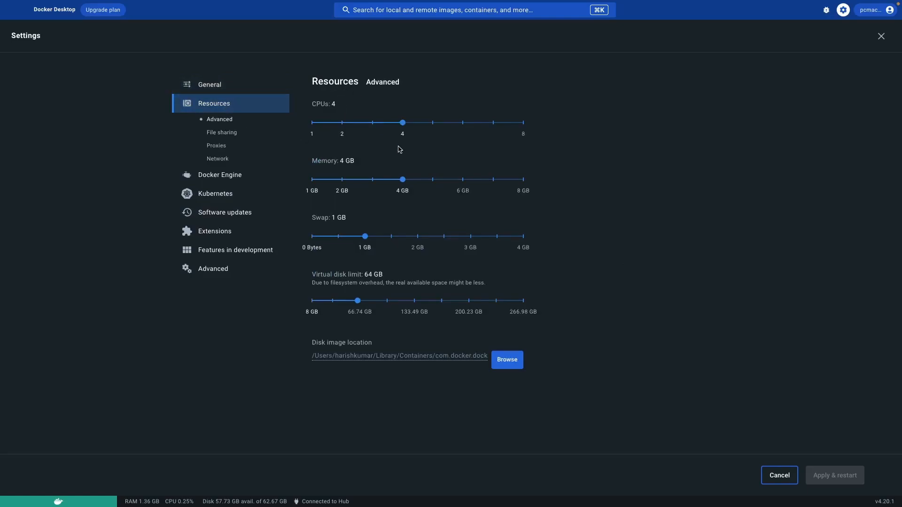
mouse_move(399, 143)
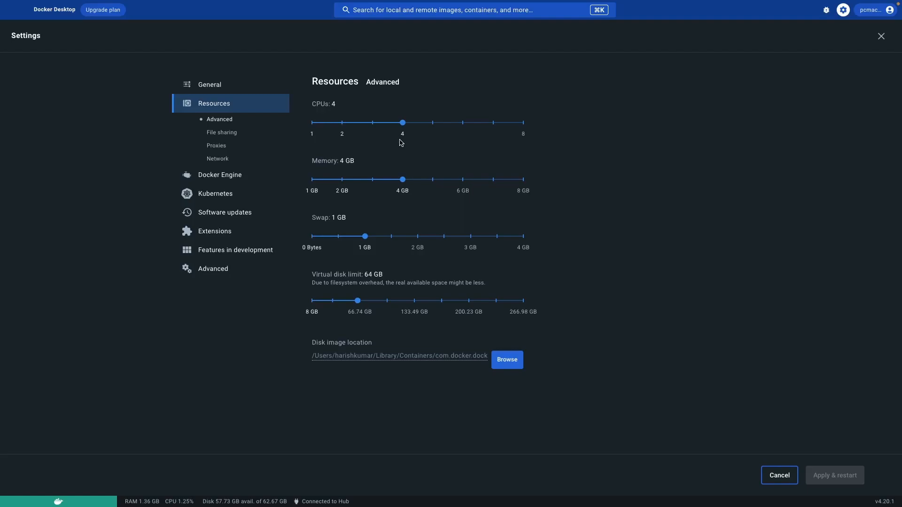
mouse_move(364, 277)
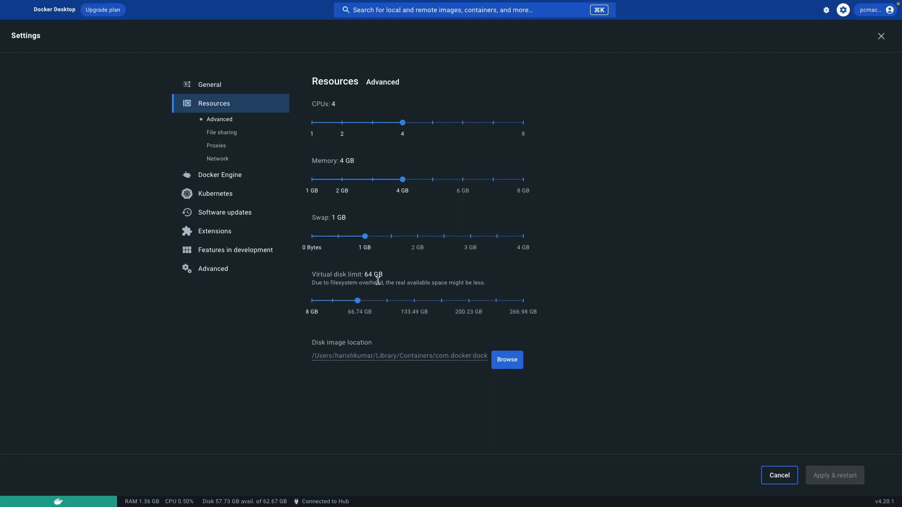
mouse_move(329, 345)
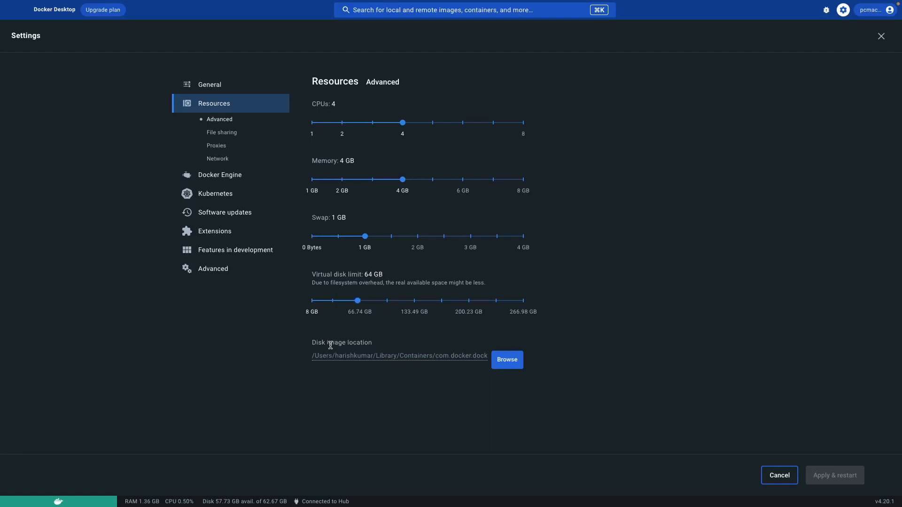
mouse_move(430, 362)
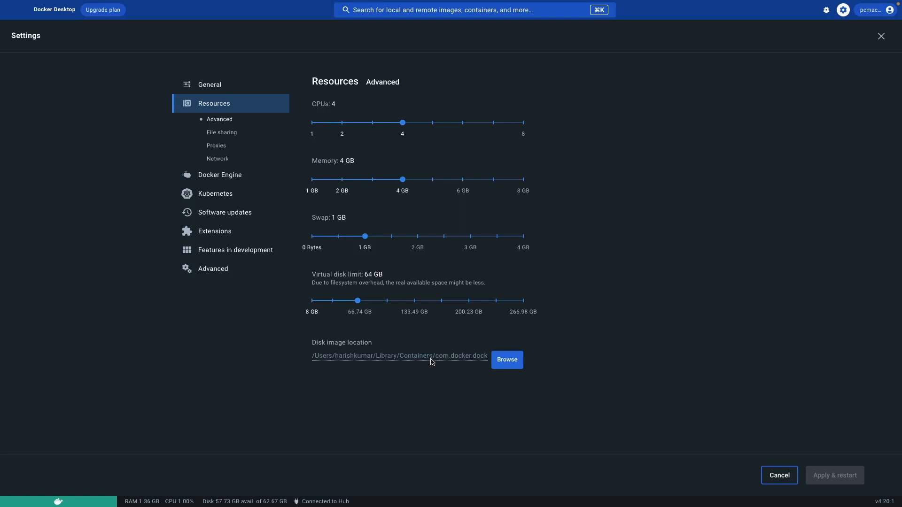
mouse_move(457, 359)
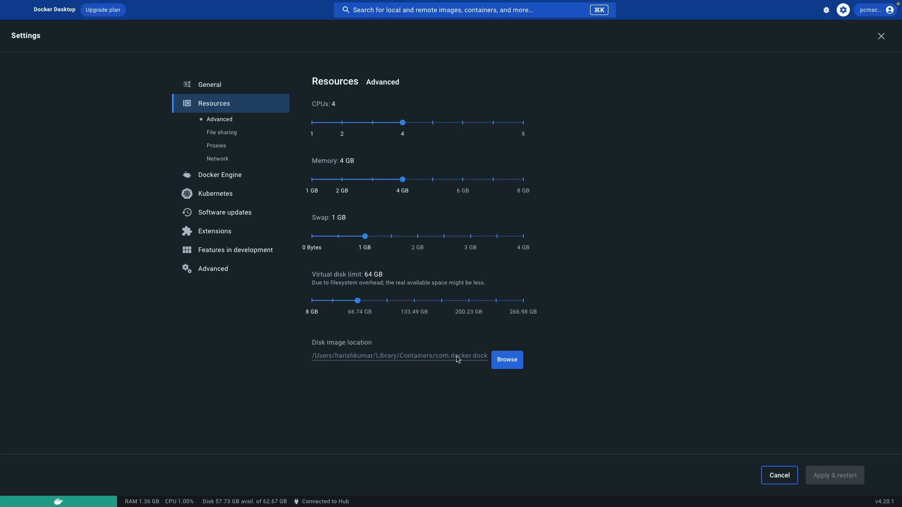
mouse_move(453, 374)
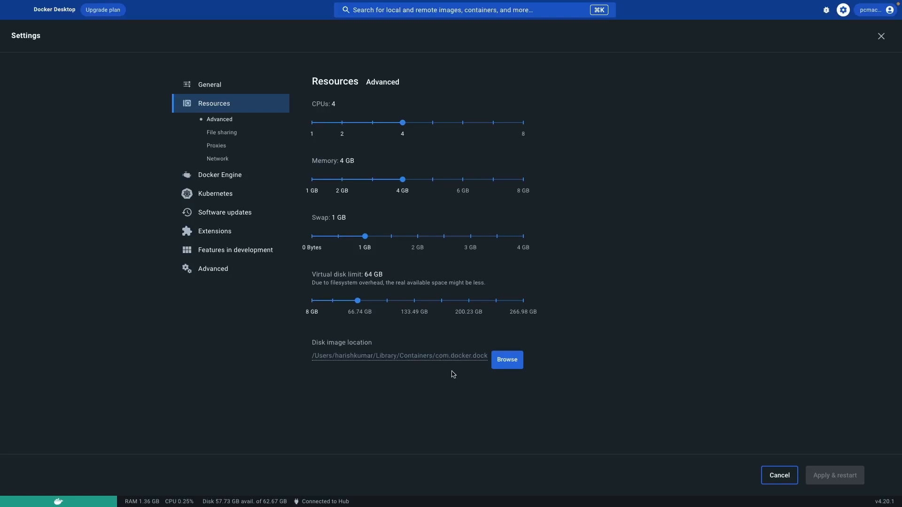
mouse_move(444, 367)
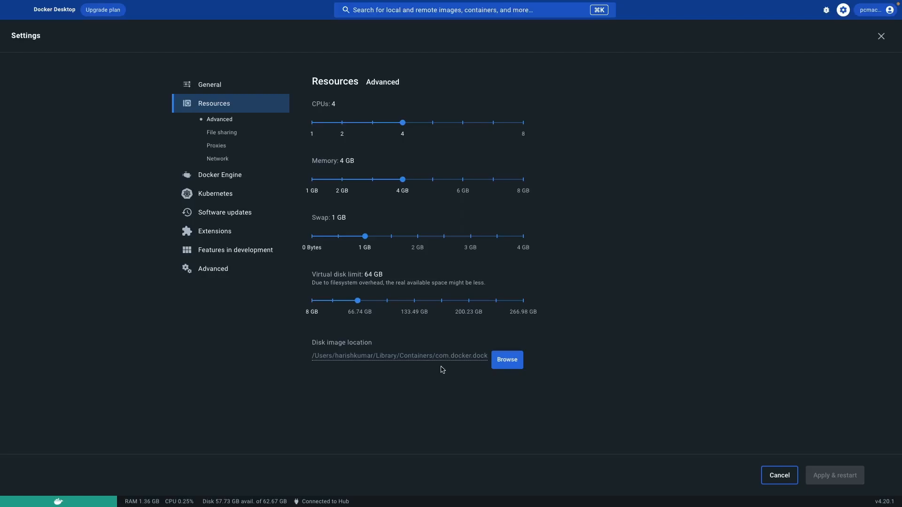
click(881, 36)
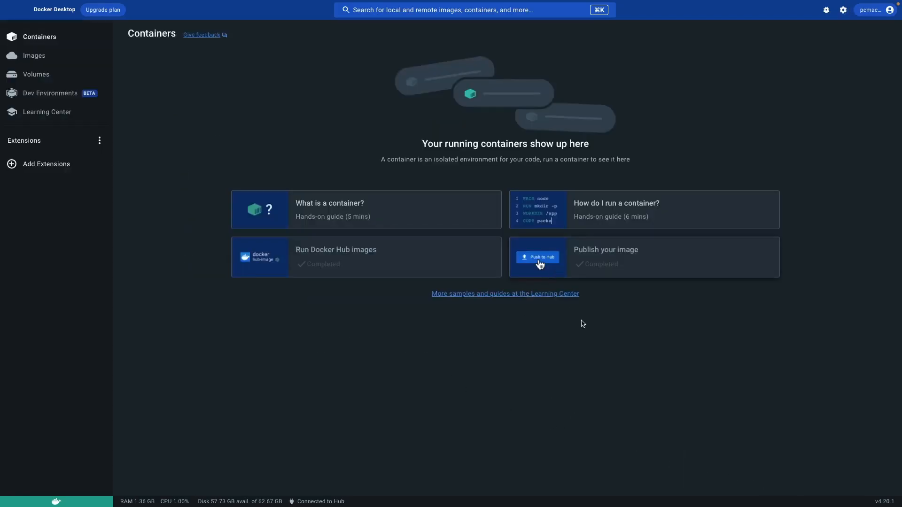
Open the Images page from the sidebar
click(33, 56)
text(p)
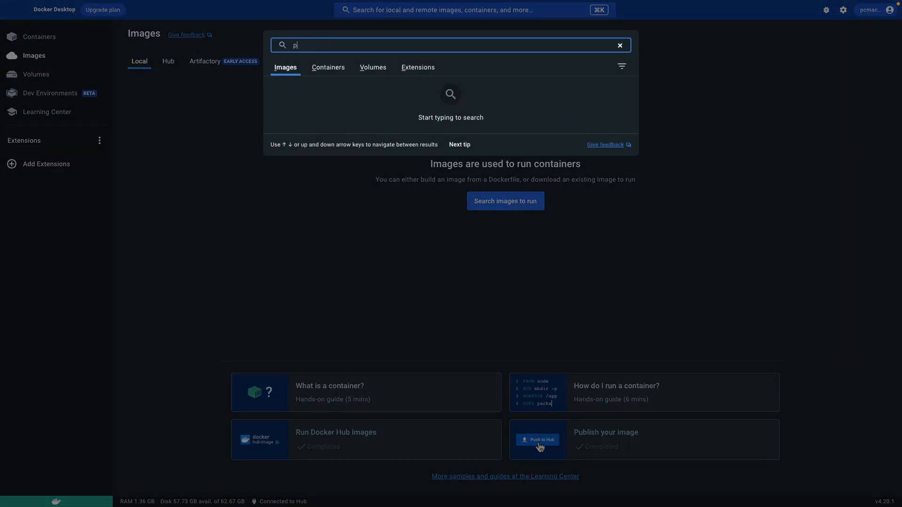
Search Docker Hub for 'porta' and view the deprecated portainer image
text(ort)
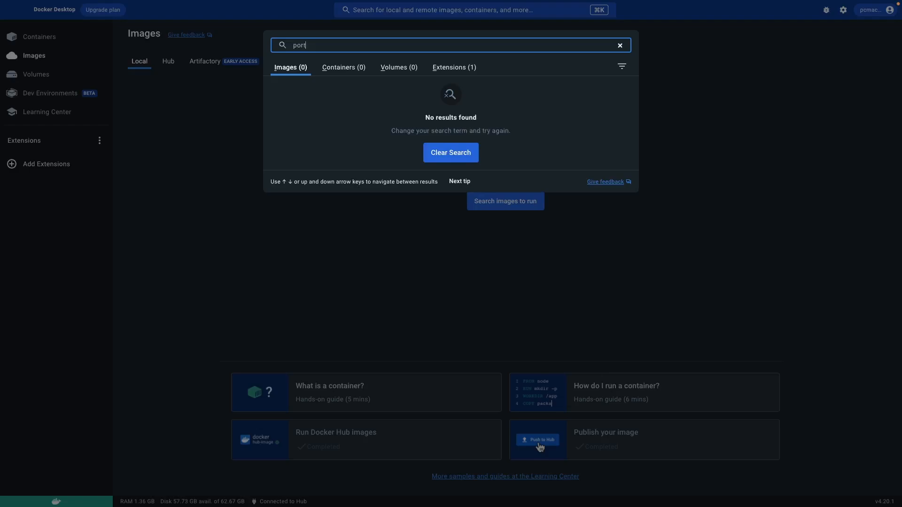
text(a)
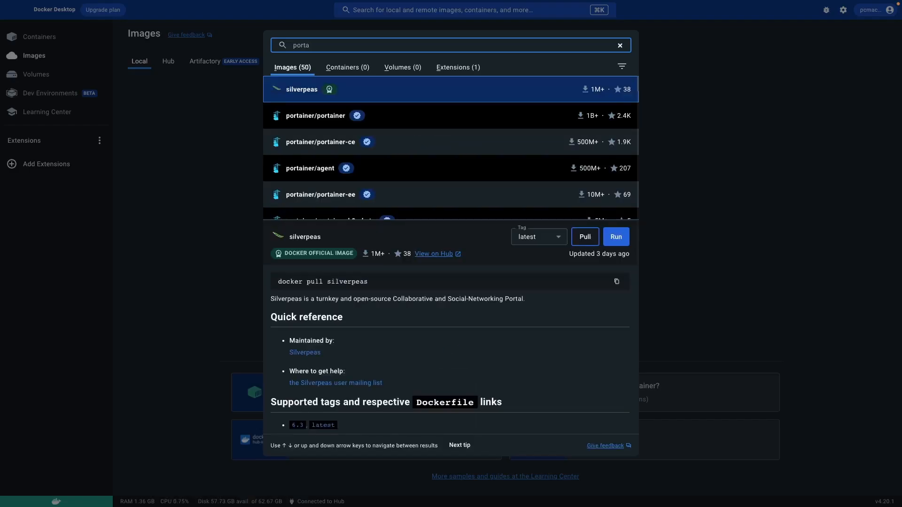
mouse_move(352, 119)
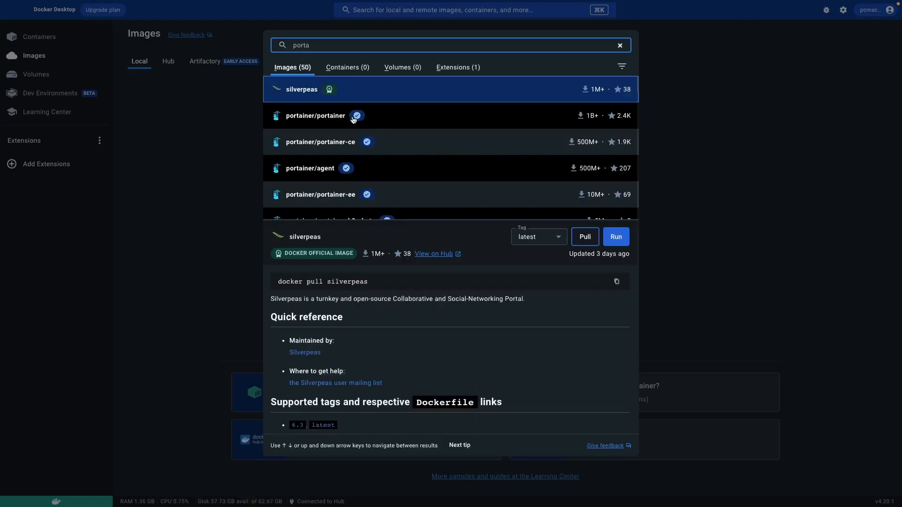
click(315, 115)
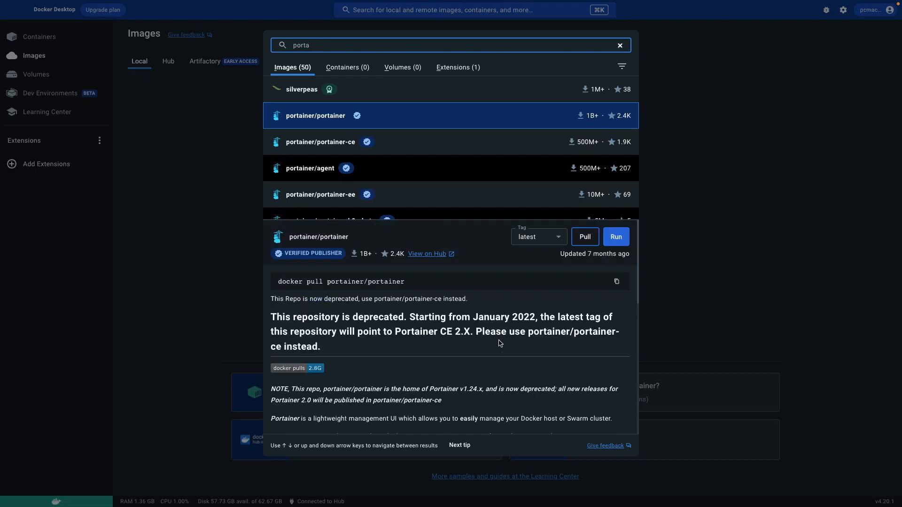
Pull the portainer/portainer-ce image and copy its docker command
click(320, 142)
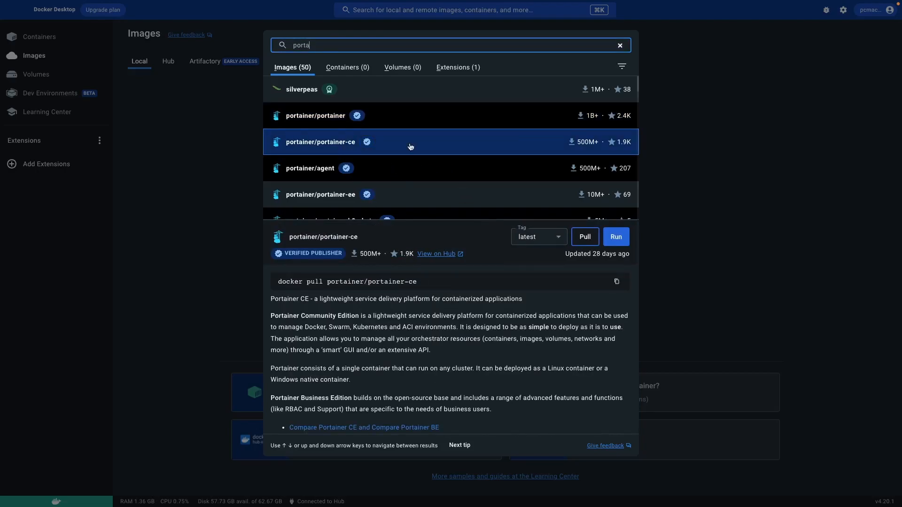
mouse_move(615, 237)
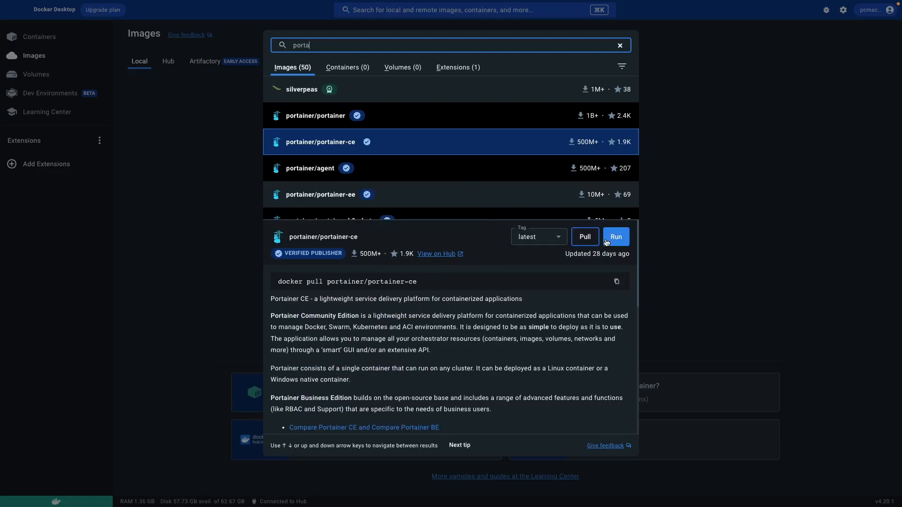
click(615, 236)
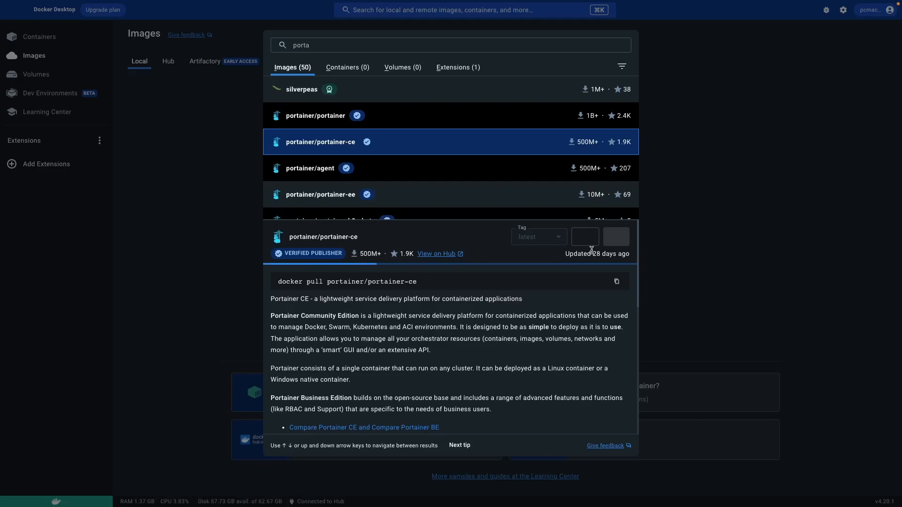
mouse_move(377, 281)
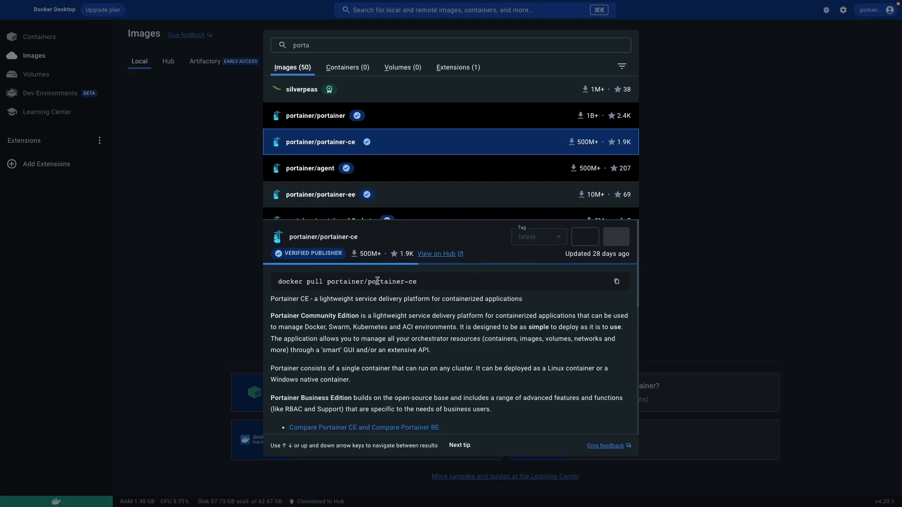
mouse_move(616, 281)
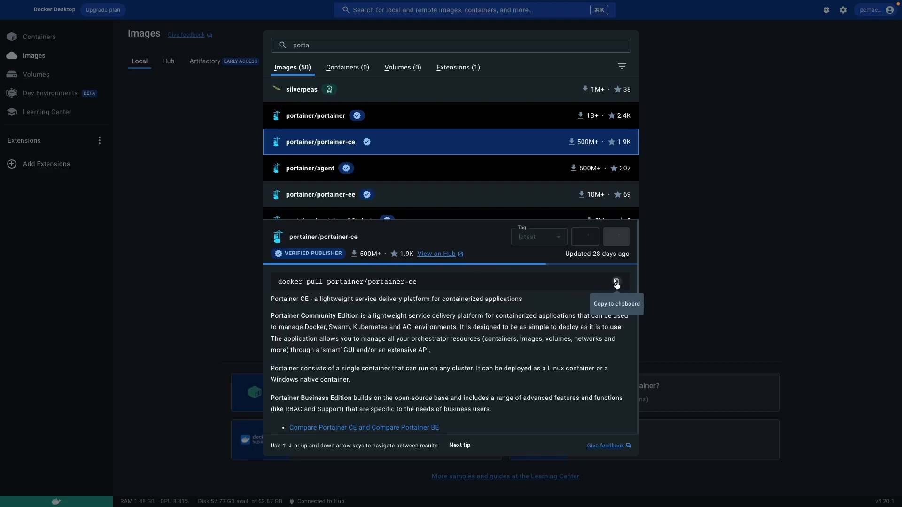
click(585, 237)
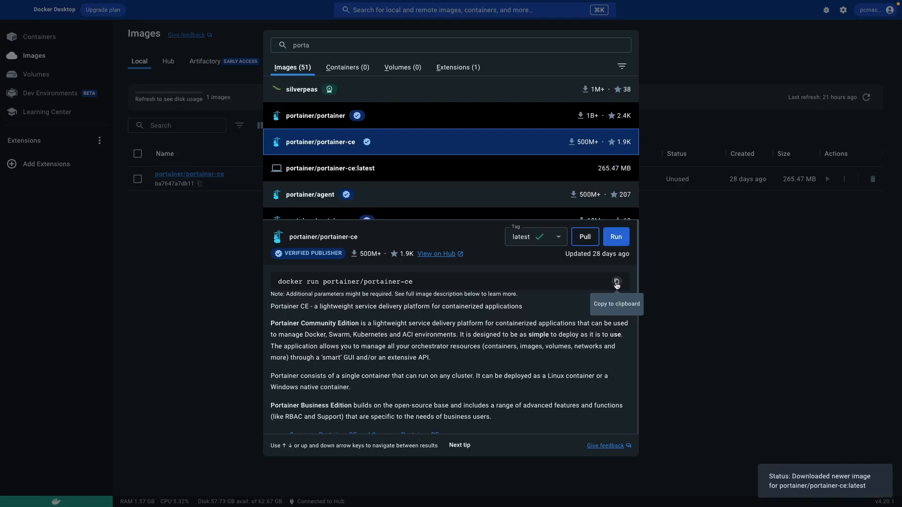
mouse_move(693, 350)
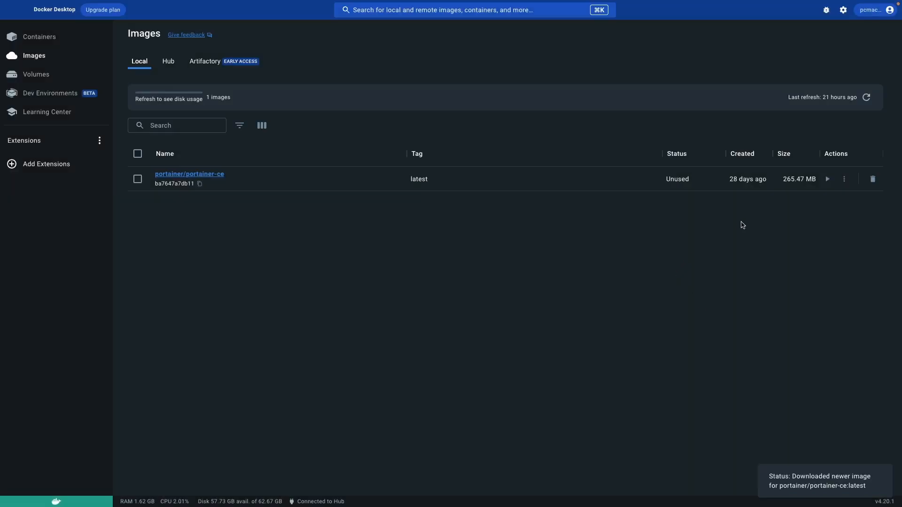
mouse_move(786, 186)
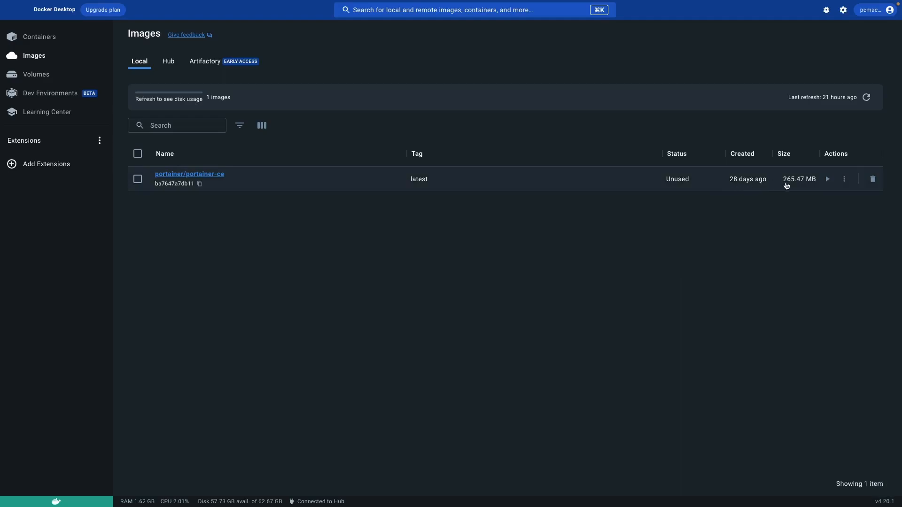
mouse_move(796, 192)
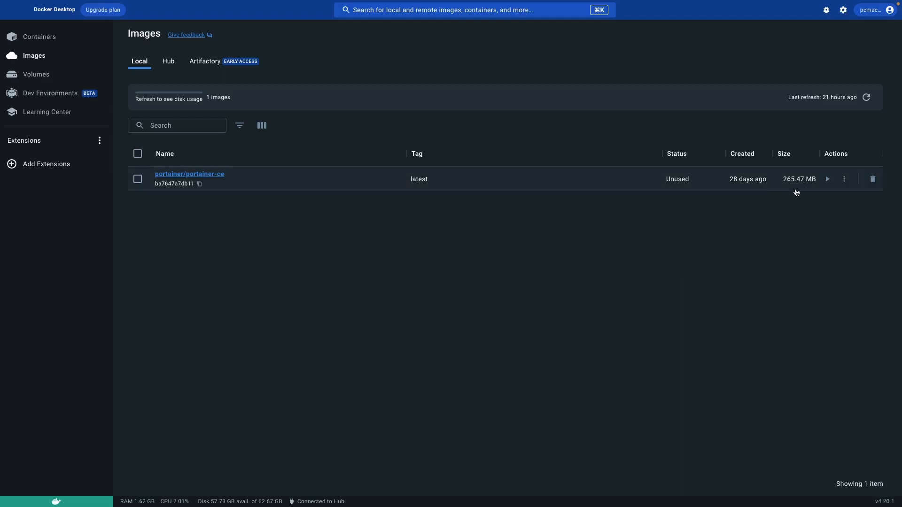
mouse_move(828, 179)
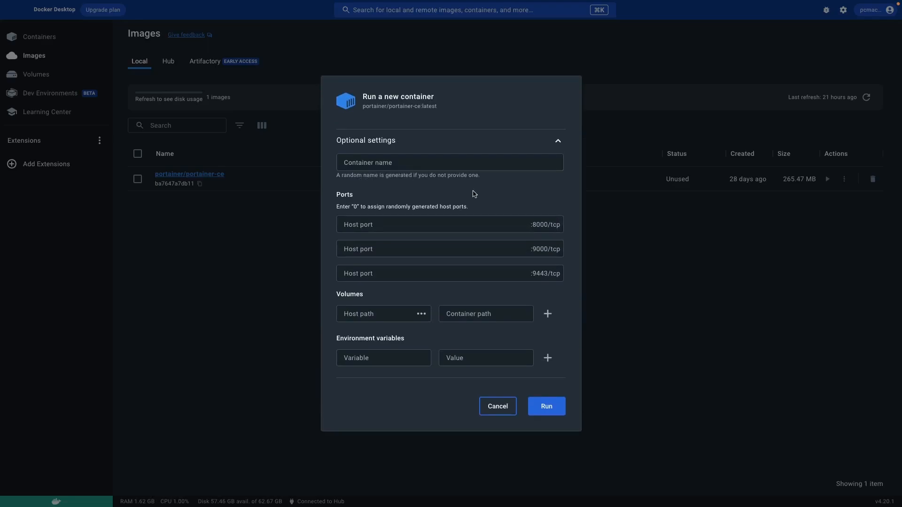
Run the portainer-ce container with host ports 8000 and 9443 mapped
click(449, 225)
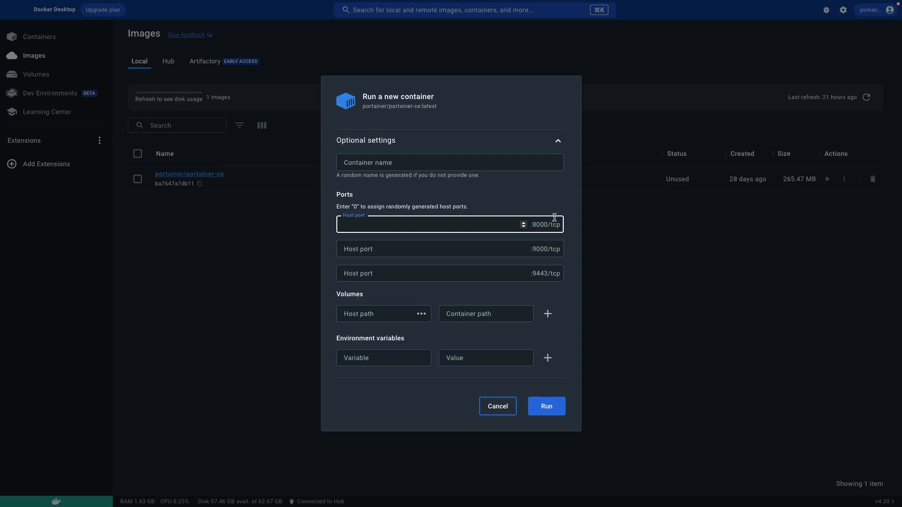
text(8000)
click(450, 274)
text(944)
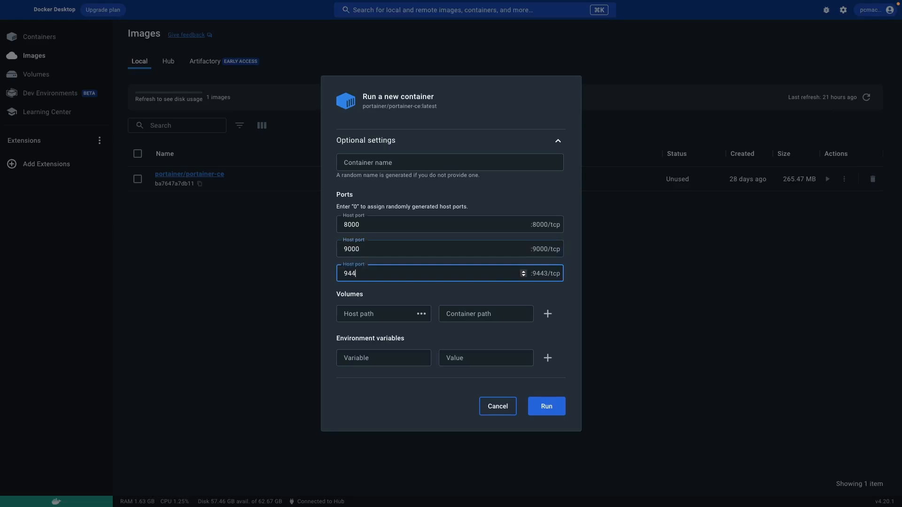
text(3)
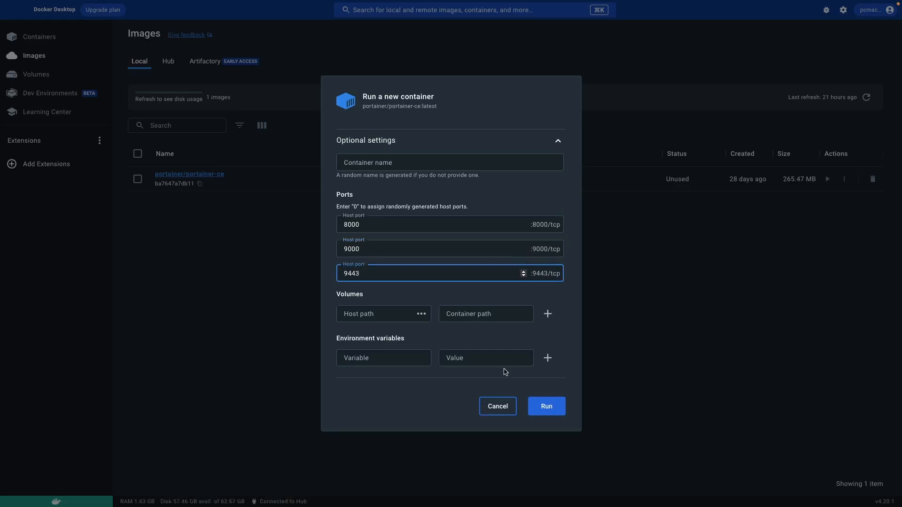
mouse_move(407, 331)
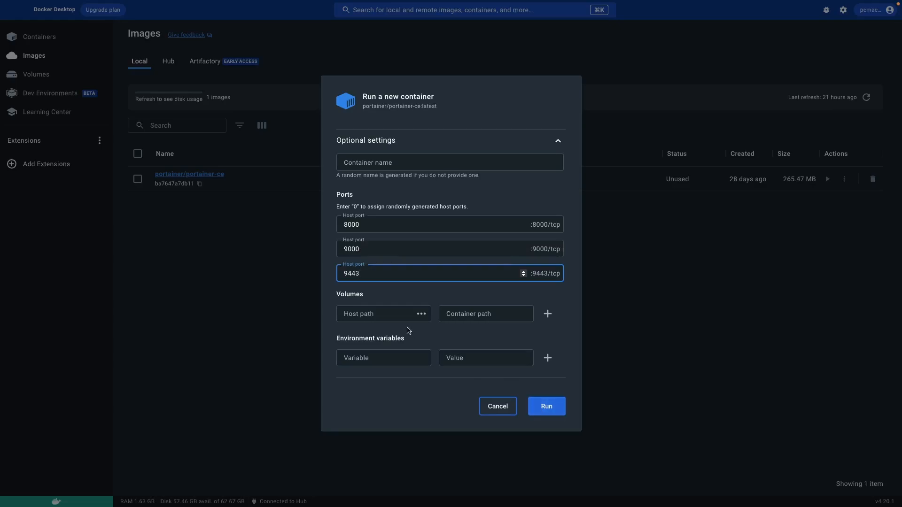
mouse_move(410, 350)
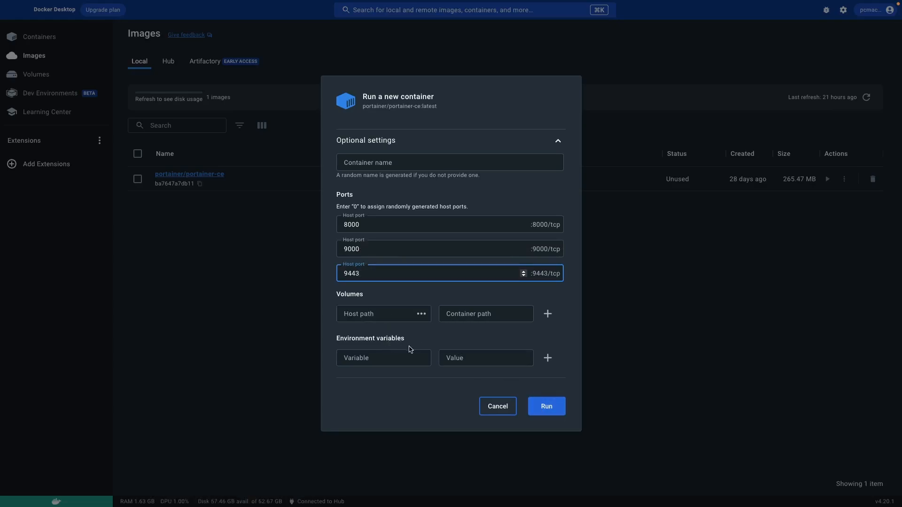
mouse_move(491, 391)
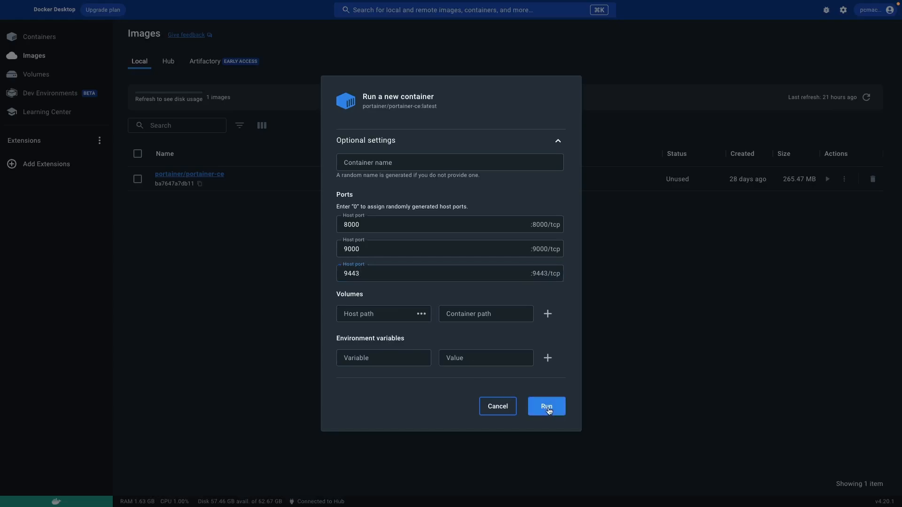
click(546, 406)
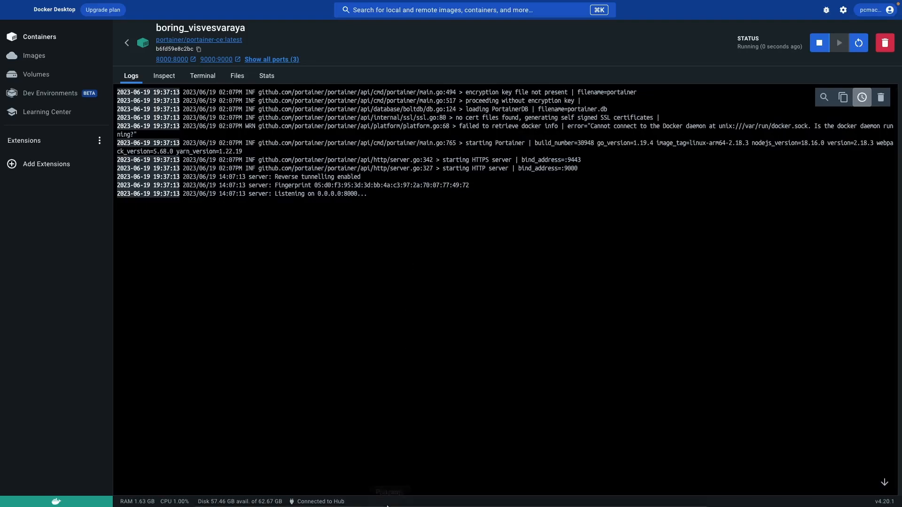
mouse_move(240, 495)
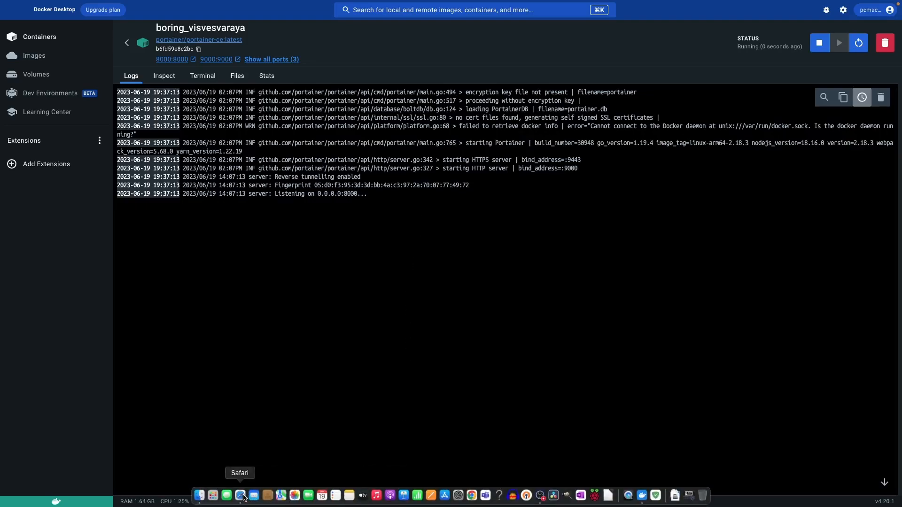
Load localhost:9000/ in Safari to reach Portainer's setup page
click(241, 494)
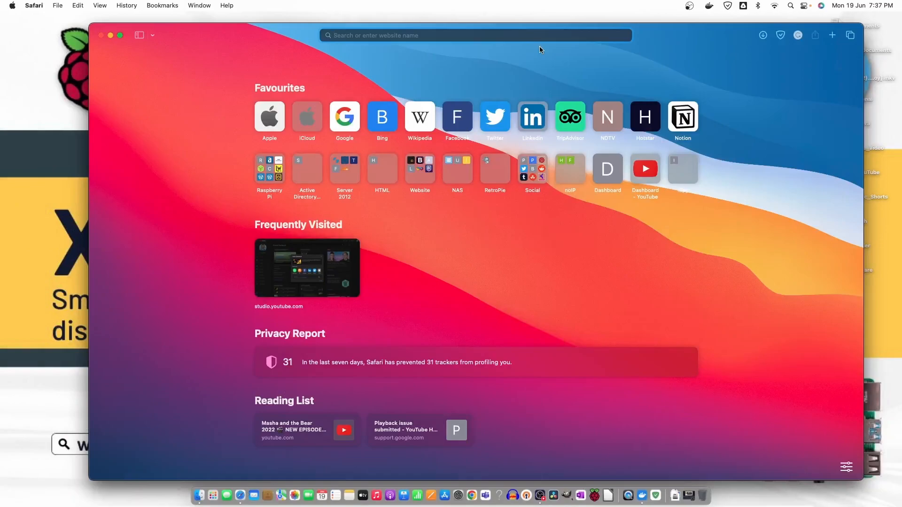
text(localhost:9000)
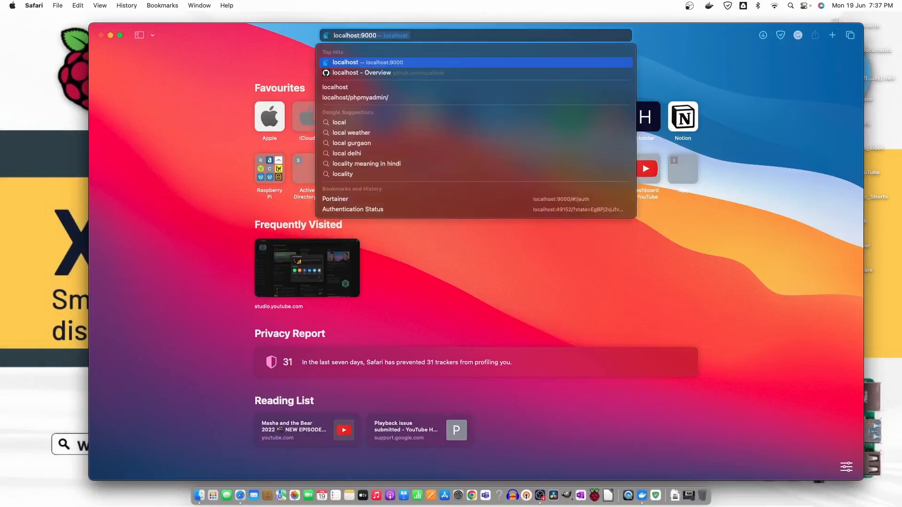
text(/)
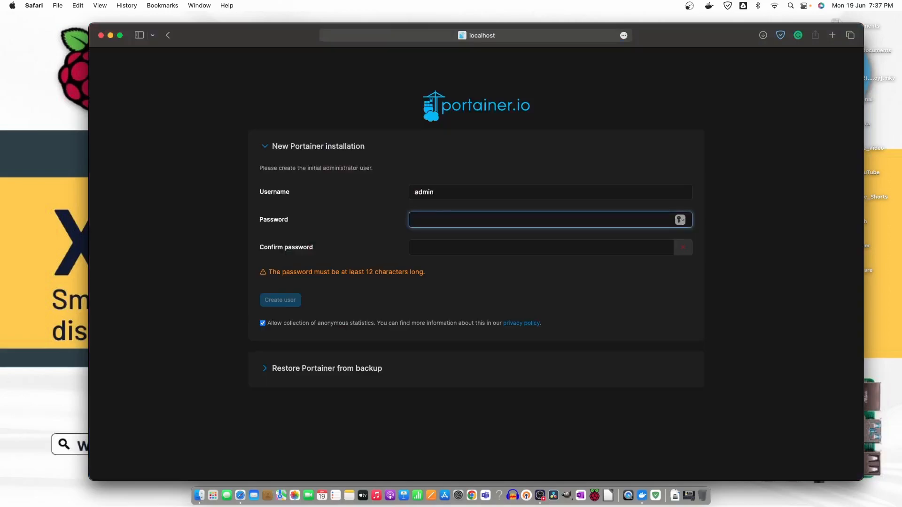
mouse_move(341, 229)
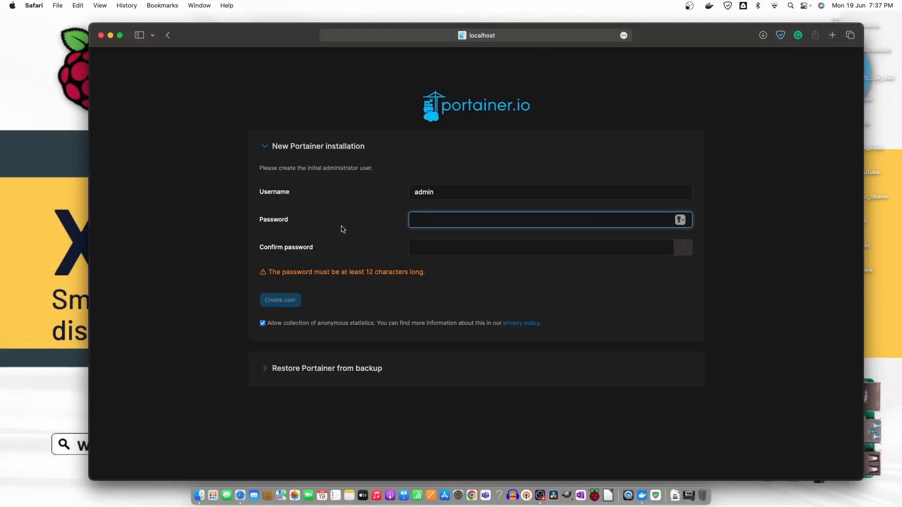
mouse_move(480, 206)
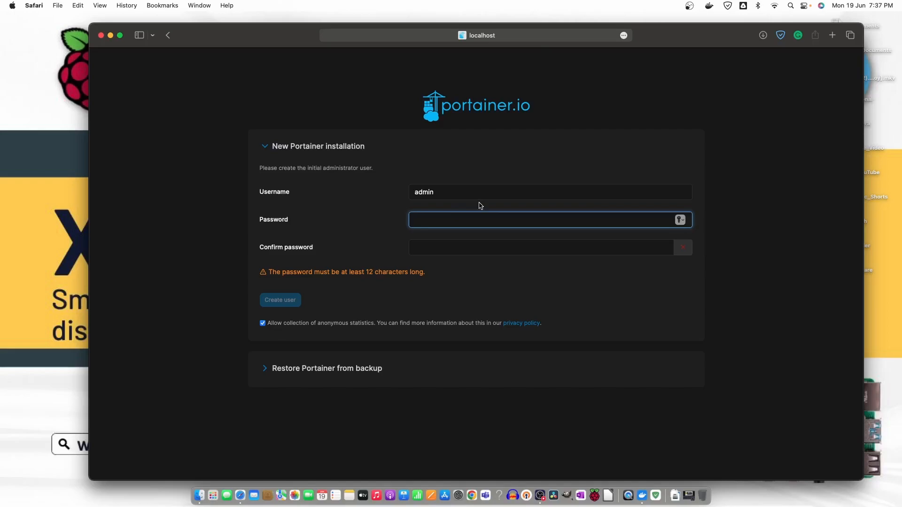
Enter and confirm the admin password, then create the administrator account
text(•••••)
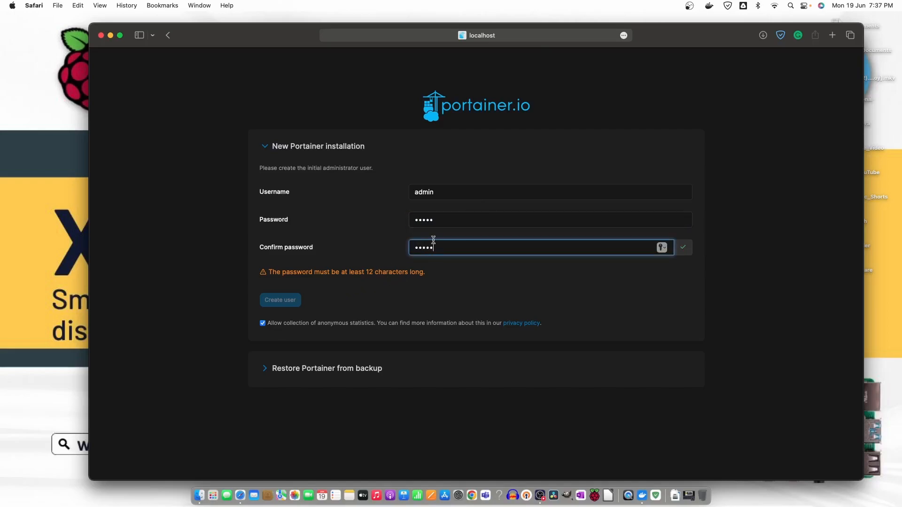
click(550, 220)
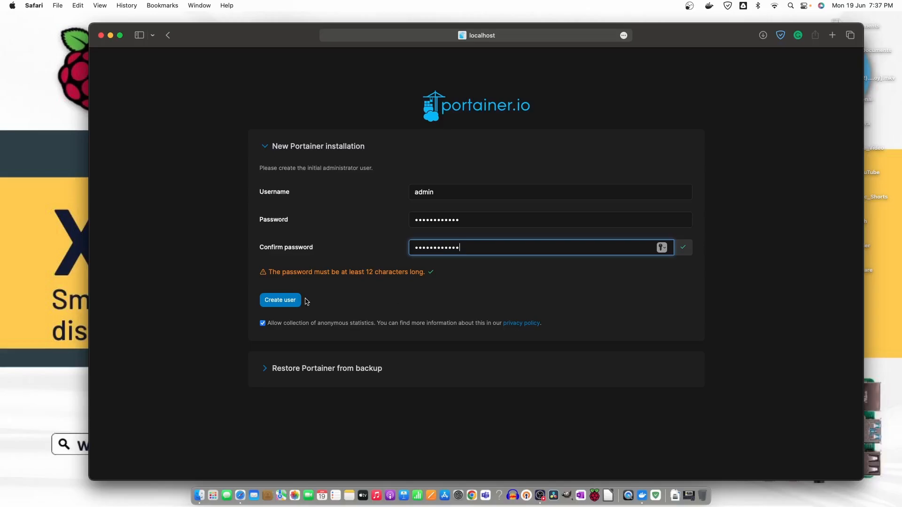
click(280, 300)
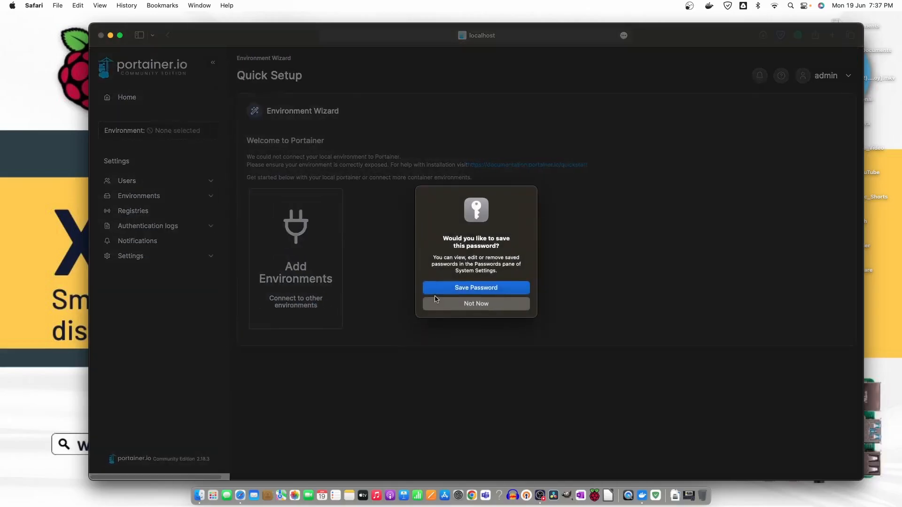
Decline saving the password and open the empty Environments list
click(475, 303)
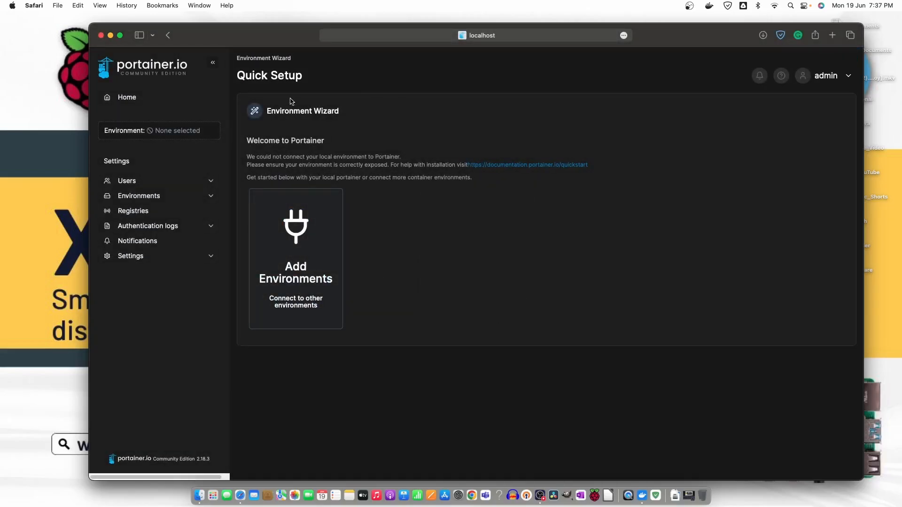
mouse_move(166, 78)
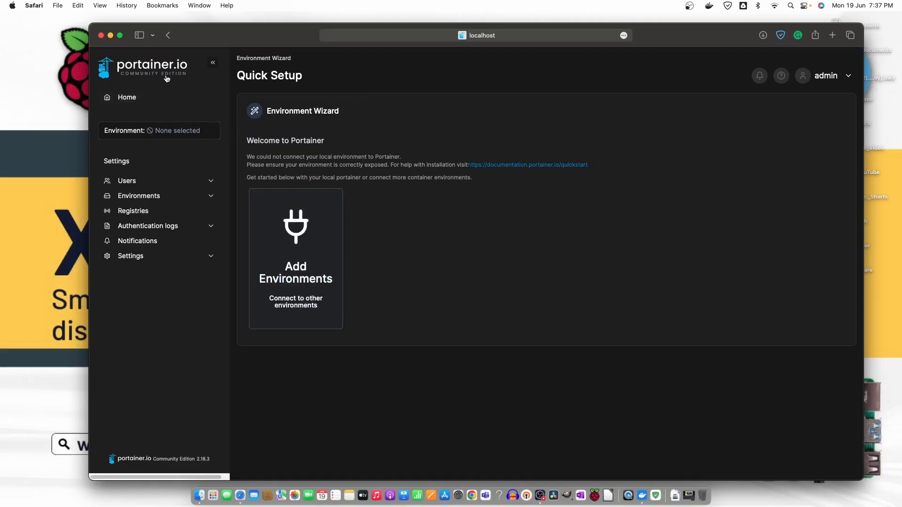
mouse_move(175, 183)
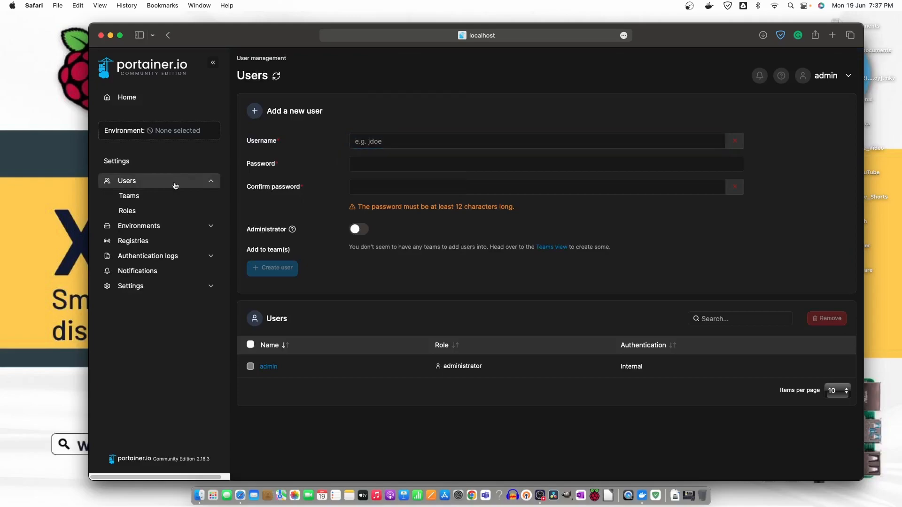
mouse_move(164, 217)
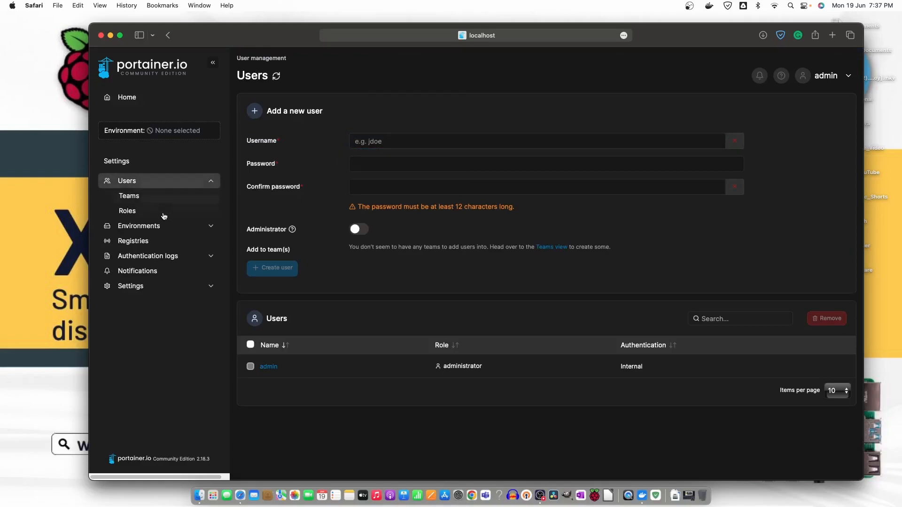
mouse_move(158, 290)
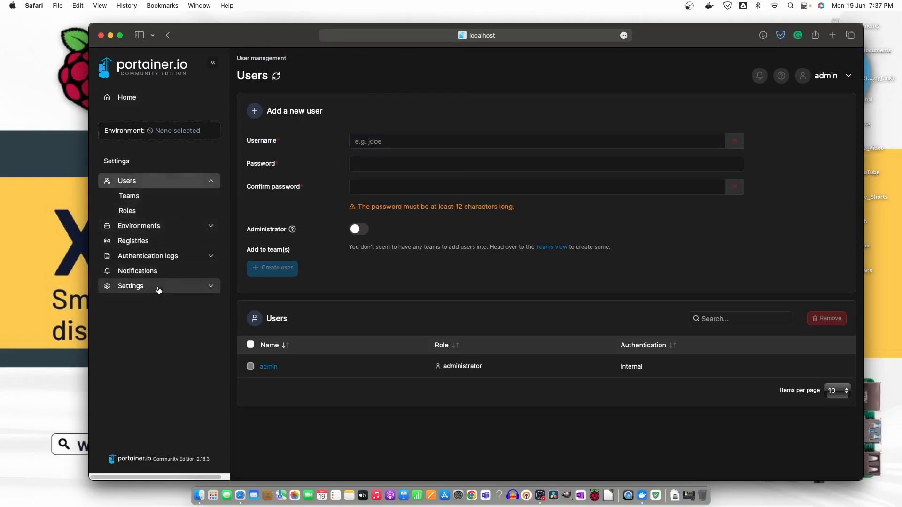
click(139, 225)
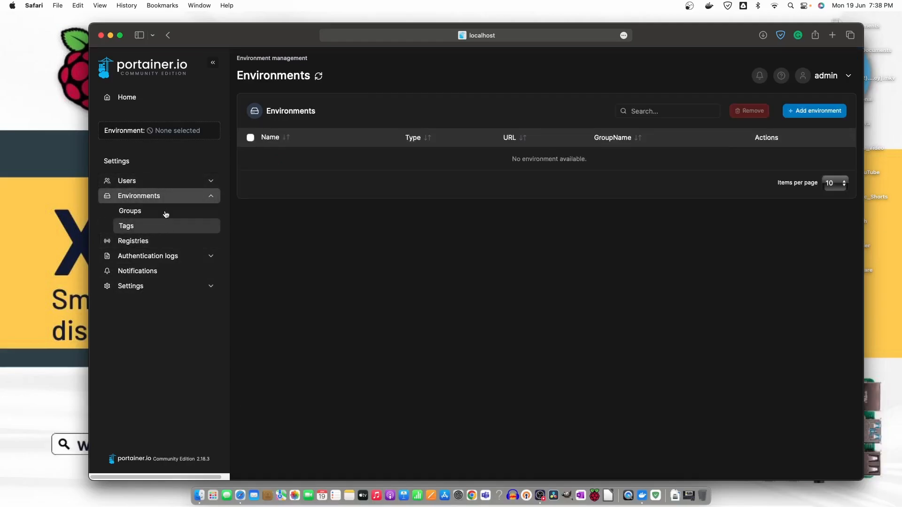
mouse_move(282, 259)
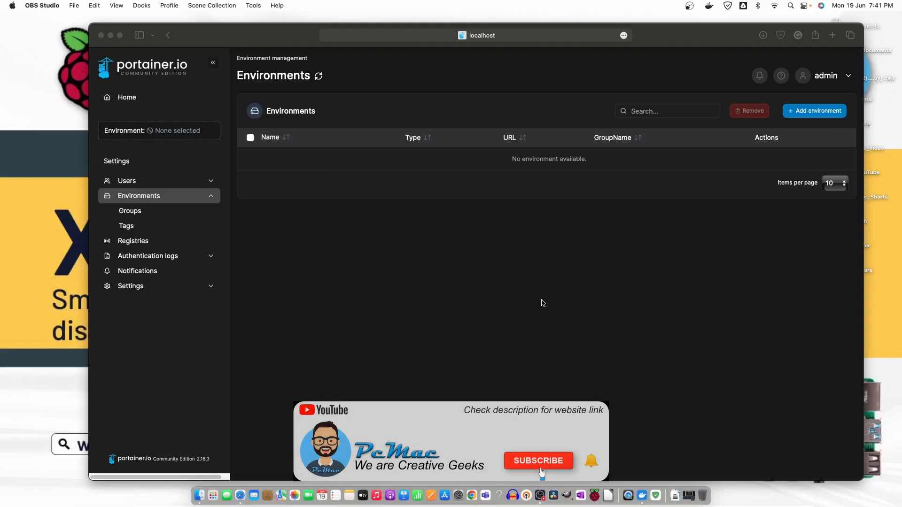
click(537, 461)
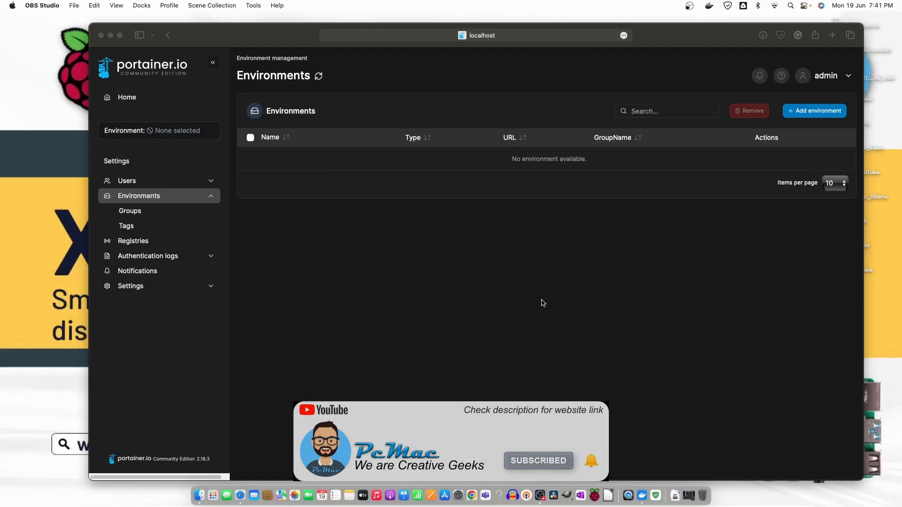